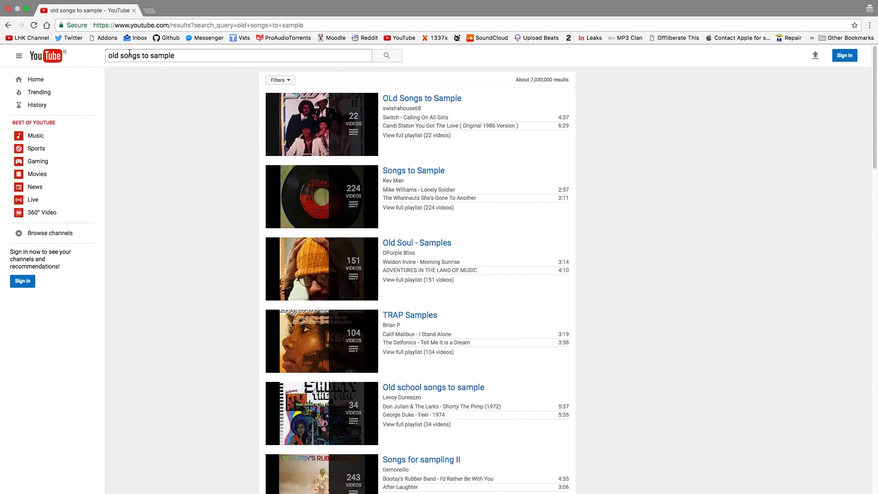
Filter the 'old songs to sample' results to Type: Playlist, sorted by View count.
{"action": "scroll", "scroll_direction": "down", "scroll_amount": 3}
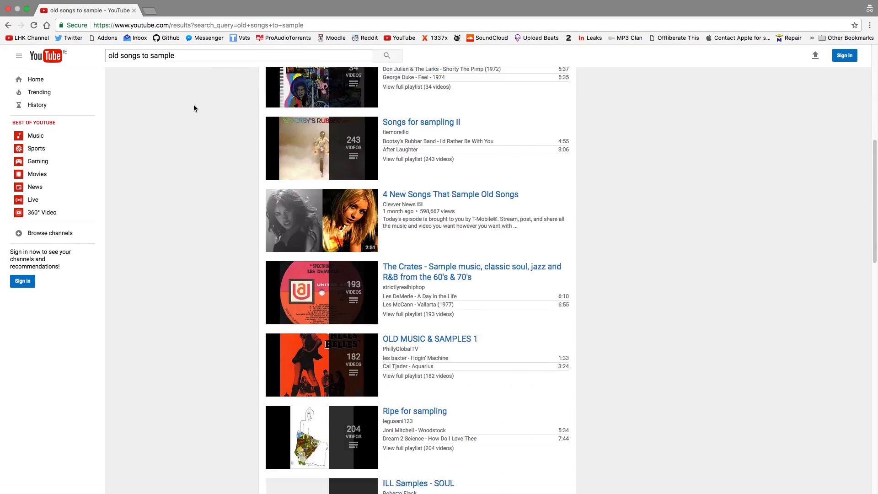
{"action": "scroll", "scroll_direction": "down", "scroll_amount": 3}
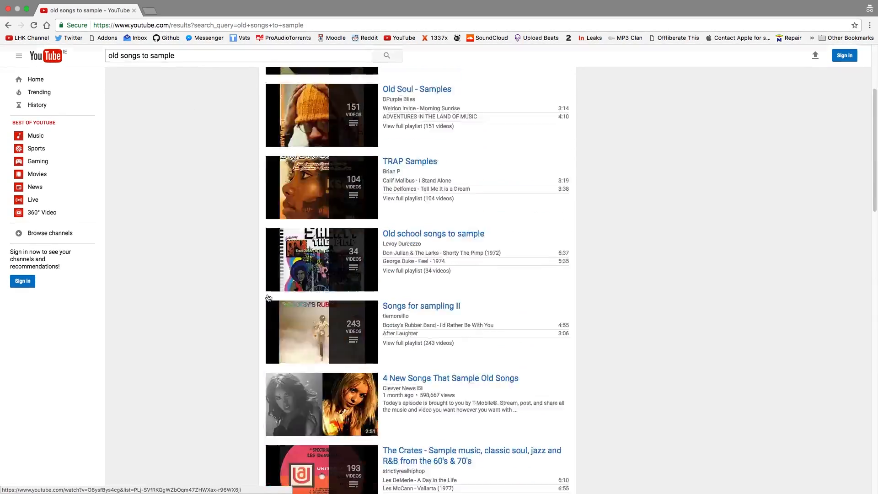
{"action": "left_click", "coordinate": [279, 79]}
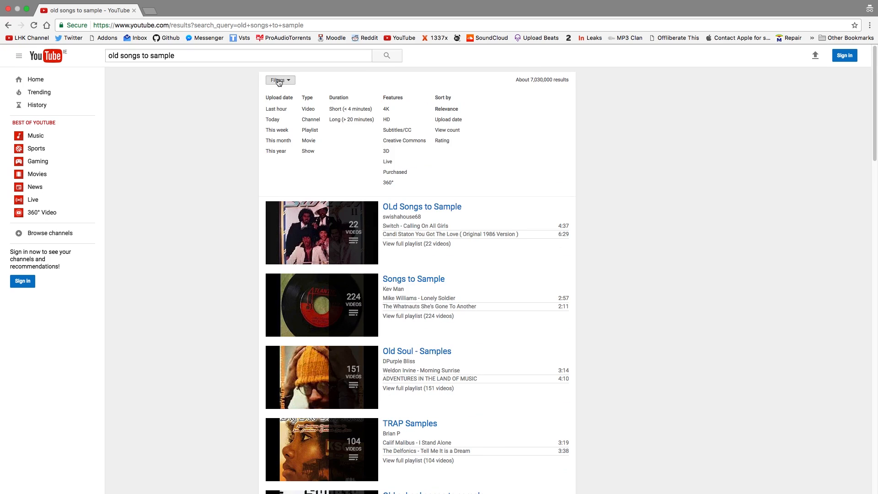
{"action": "left_click", "coordinate": [310, 130]}
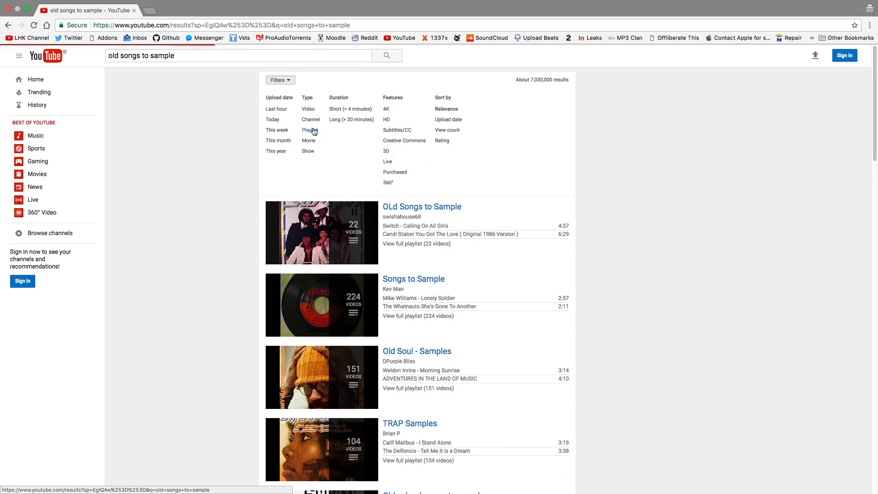
{"action": "left_click", "coordinate": [309, 130]}
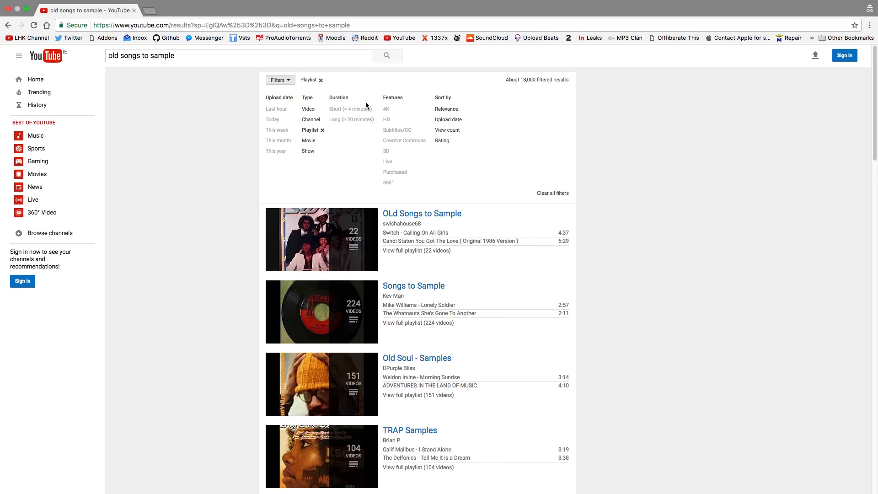
{"action": "left_click", "coordinate": [447, 130]}
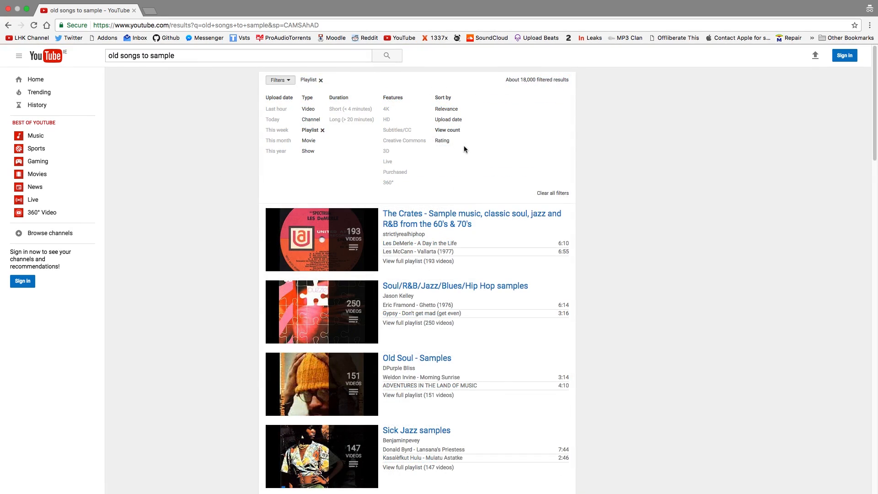
{"action": "scroll", "scroll_direction": "down", "scroll_amount": 3}
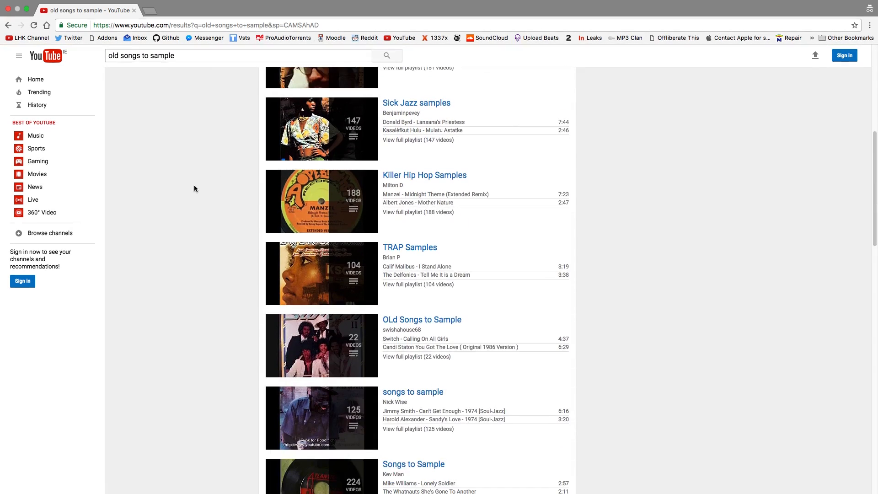
{"action": "scroll", "scroll_direction": "down", "scroll_amount": 3}
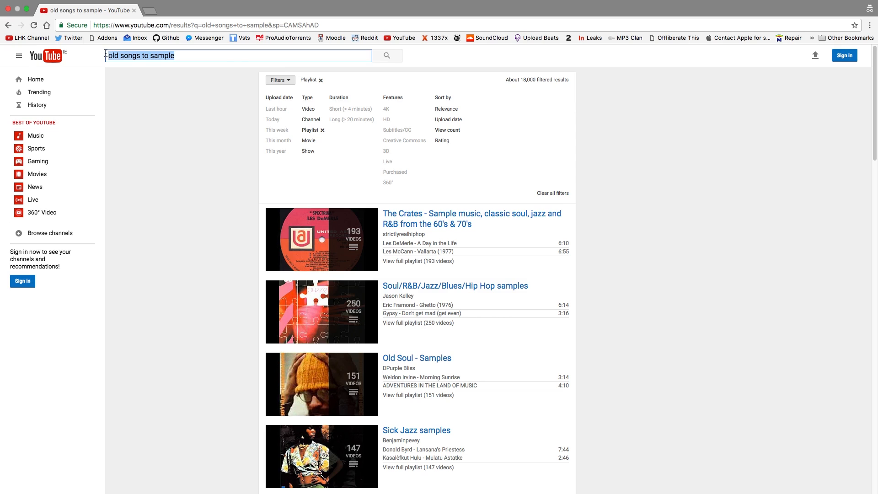
Search YouTube for 'hip hop samples 90s' and filter the results to Playlist.
{"action": "type", "text": "hip hop samples"}
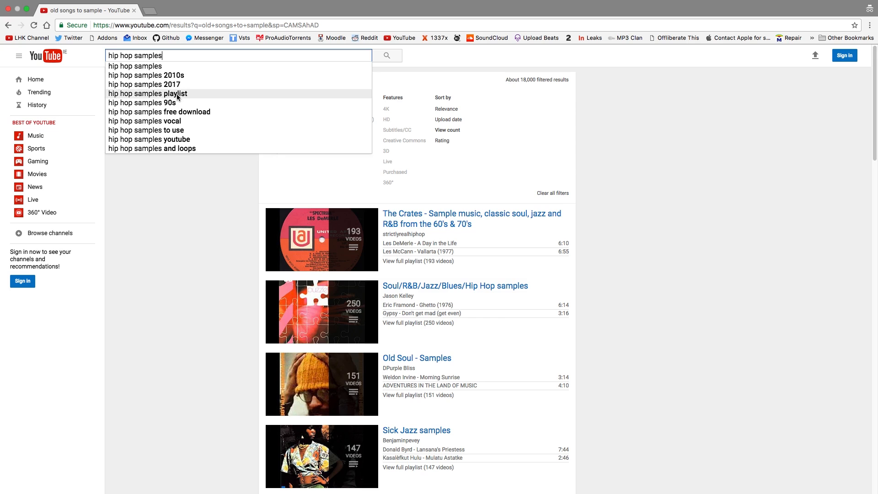
{"action": "left_click", "coordinate": [142, 102]}
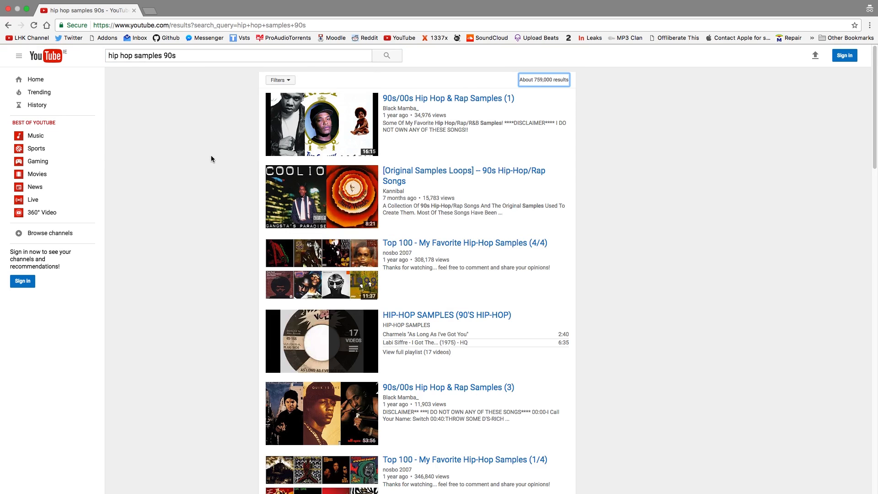
{"action": "left_click", "coordinate": [279, 80]}
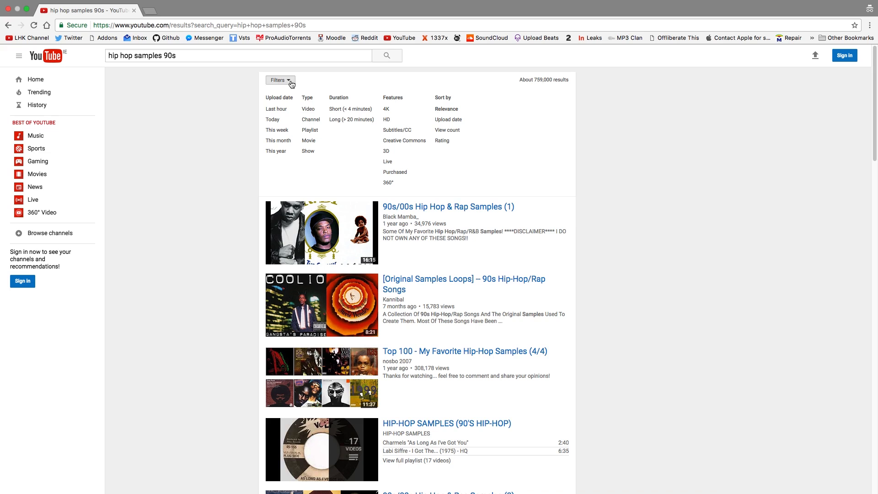
{"action": "left_click", "coordinate": [309, 130]}
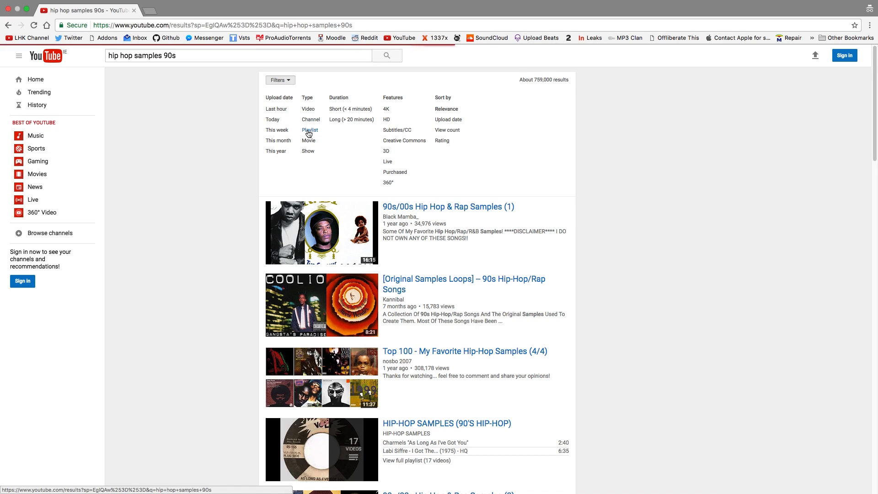
{"action": "scroll", "scroll_direction": "down", "scroll_amount": 3}
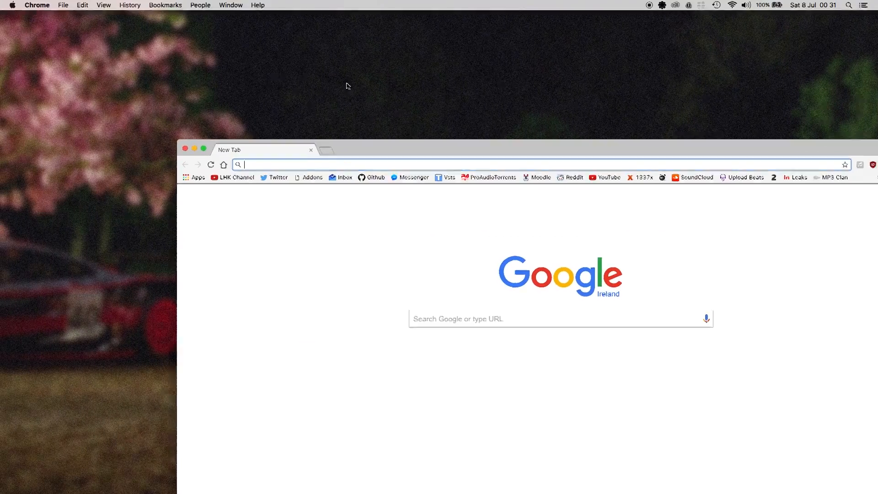
Google 'Aphex Twin - Alberto Balsam bpm' and open the Beatport Charts result.
{"action": "type", "text": "Aphex Twin - Alberto Balsam bpm"}
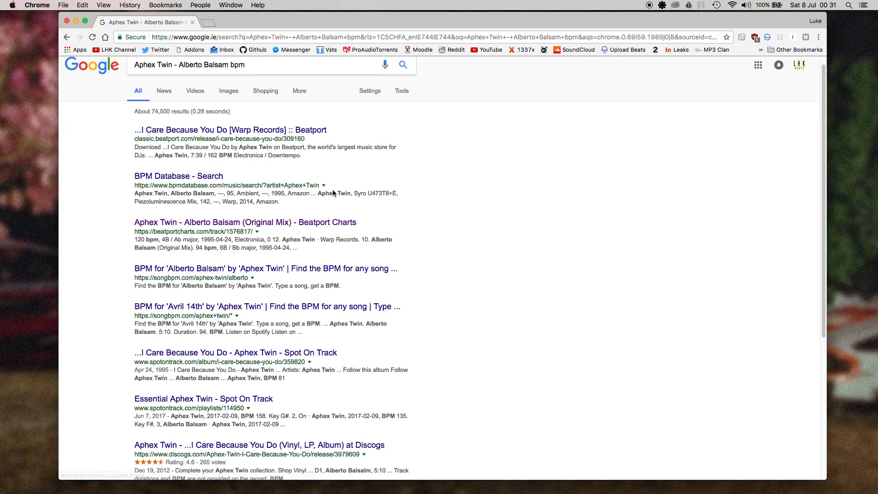
{"action": "left_click", "coordinate": [244, 222]}
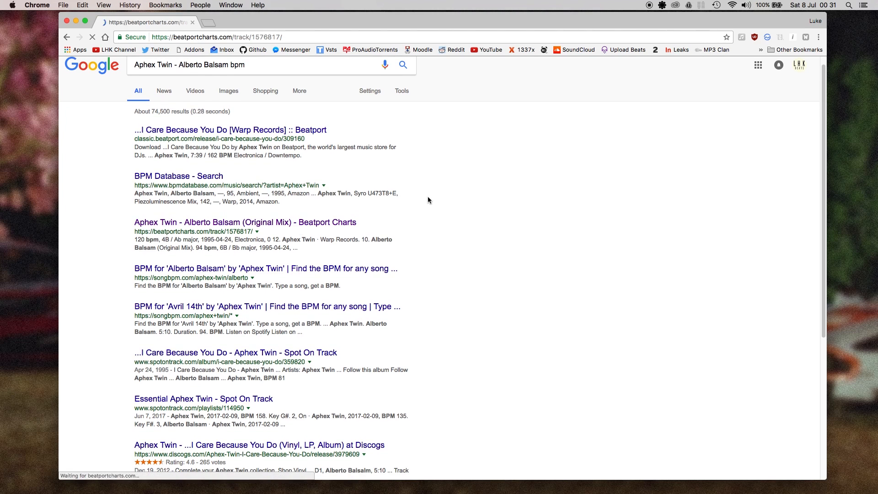
Select the '94 bpm' tempo on the Alberto Balsam Beatport page.
{"action": "left_click", "coordinate": [245, 223]}
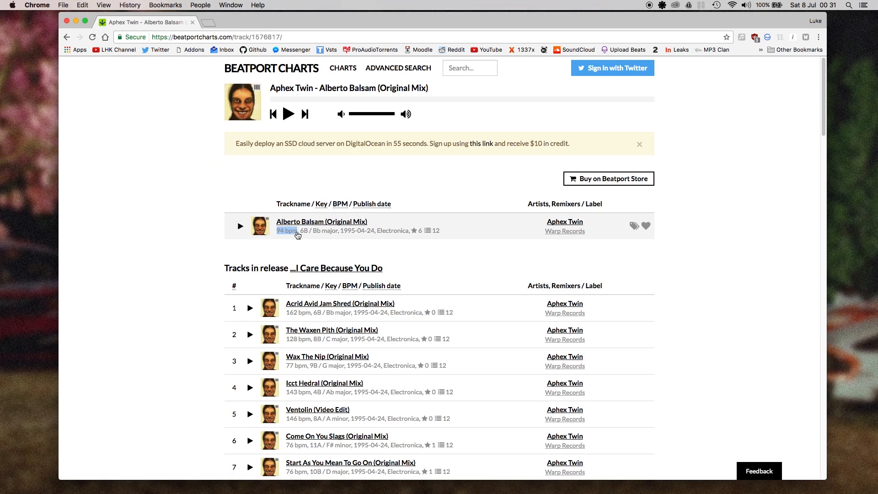
{"action": "left_click", "coordinate": [288, 114]}
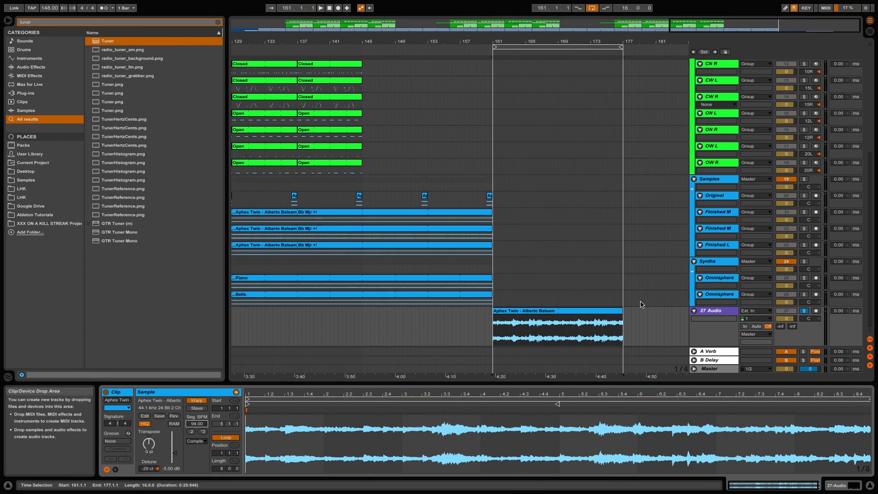
Change the Aphex Twin clip's Seg. BPM from 94.00 to 188.00.
{"action": "left_click", "coordinate": [320, 7]}
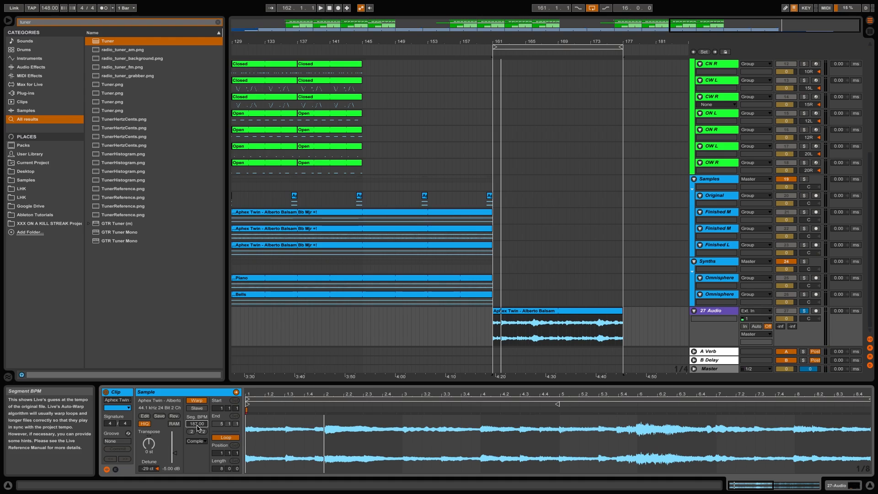
{"action": "left_click", "coordinate": [196, 423]}
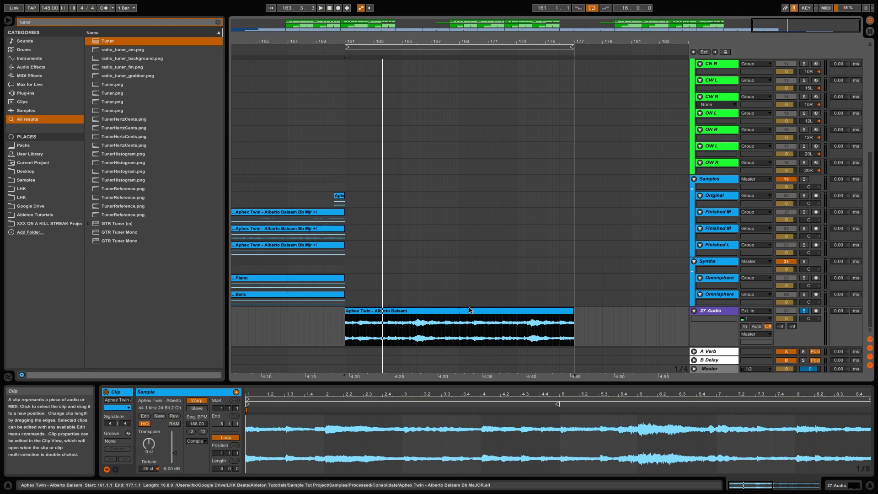
{"action": "left_click", "coordinate": [459, 322]}
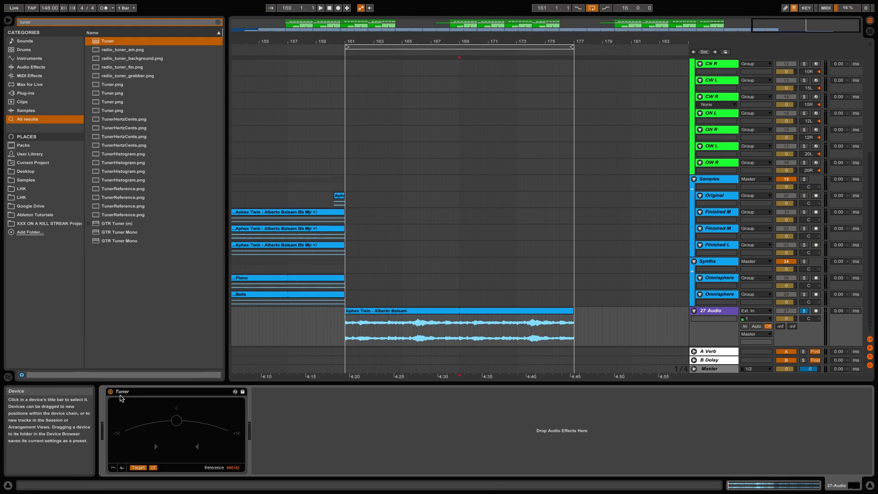
Delete the old Tuner, clear the browser search and search 'tuner' again.
{"action": "left_click", "coordinate": [108, 40]}
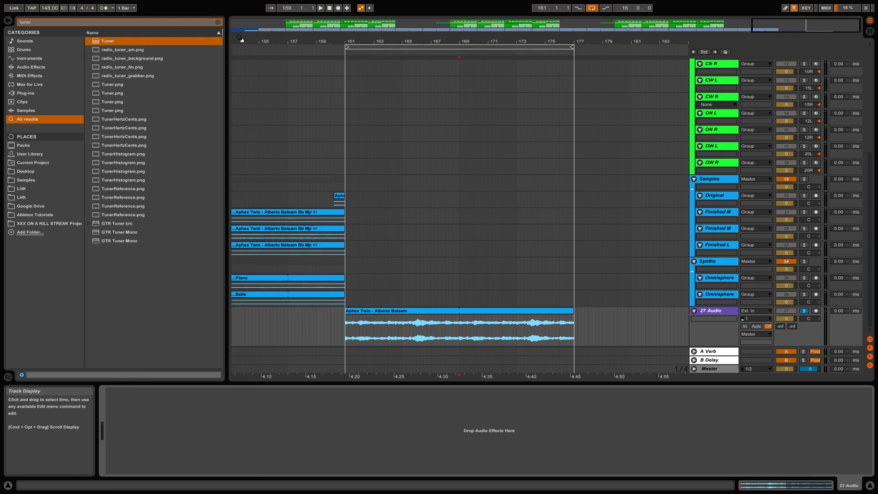
{"action": "left_click", "coordinate": [217, 22]}
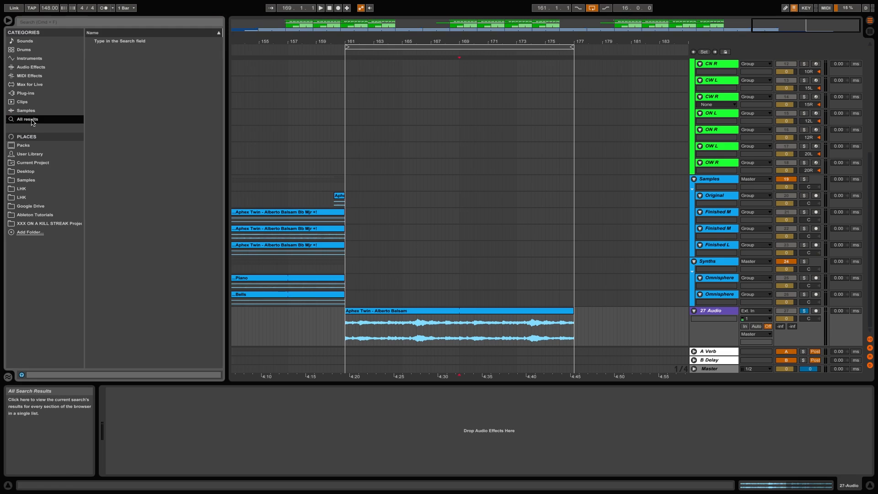
{"action": "left_click", "coordinate": [26, 110]}
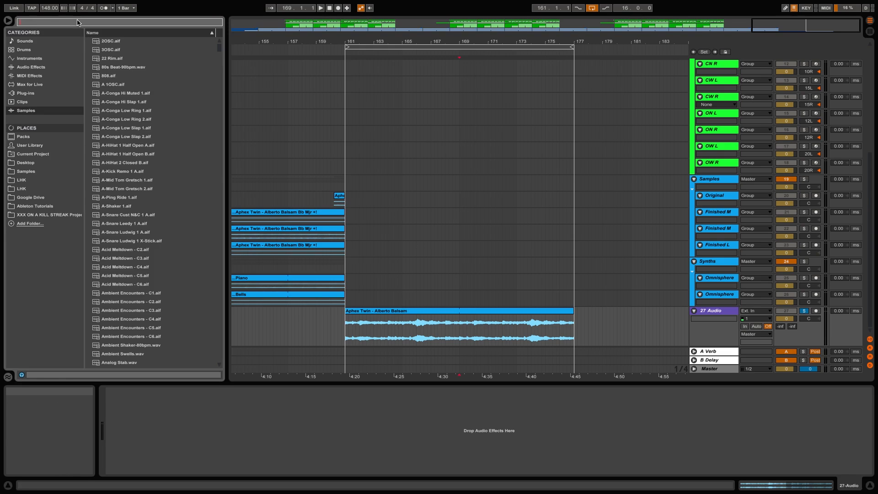
{"action": "type", "text": "tuner"}
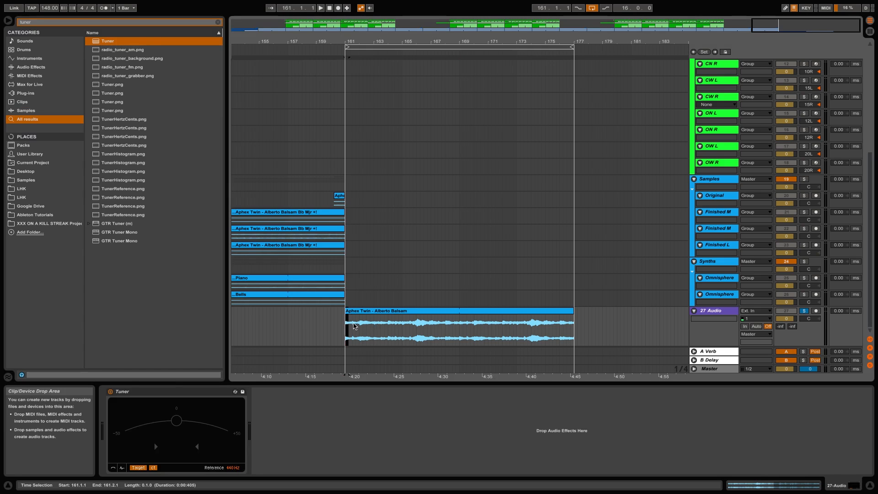
{"action": "left_click", "coordinate": [320, 8]}
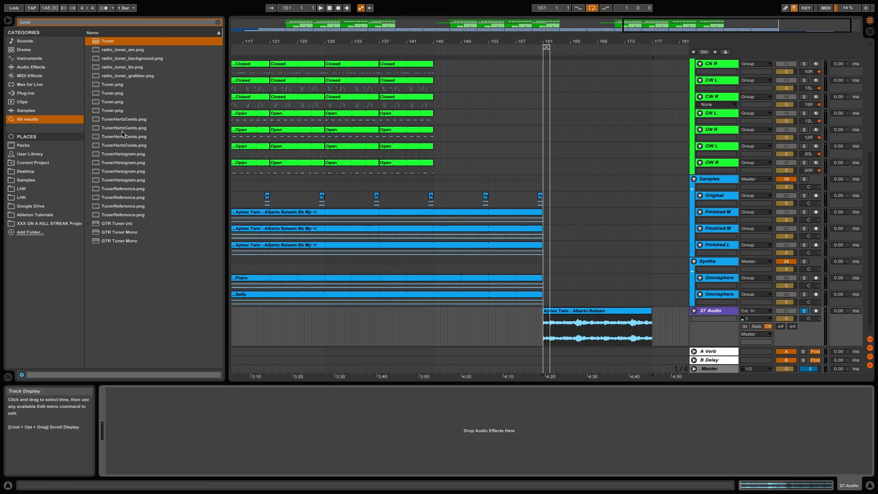
Load the Tuner, solo the 27-Audio track and select the whole clip.
{"action": "double_click", "coordinate": [107, 41]}
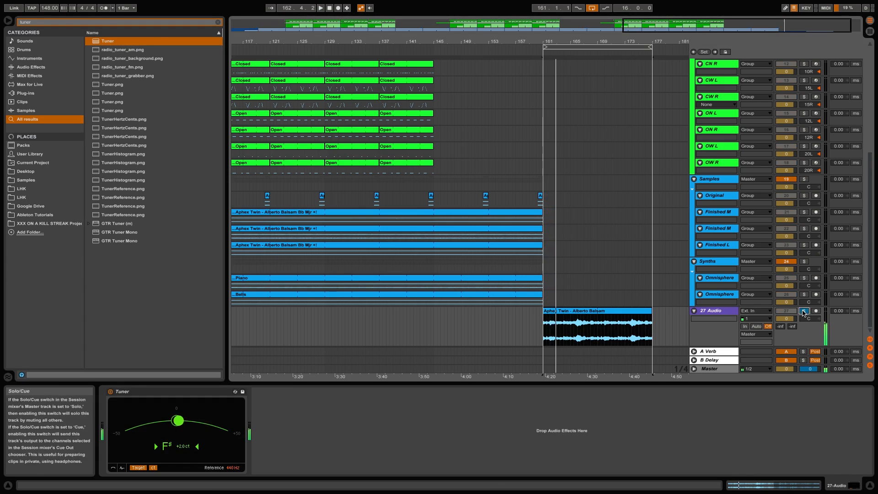
{"action": "left_click", "coordinate": [596, 311]}
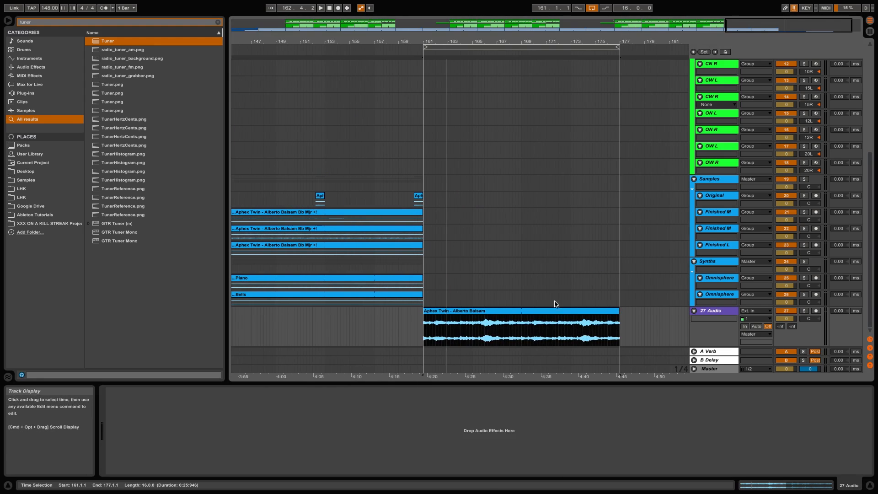
{"action": "double_click", "coordinate": [521, 325]}
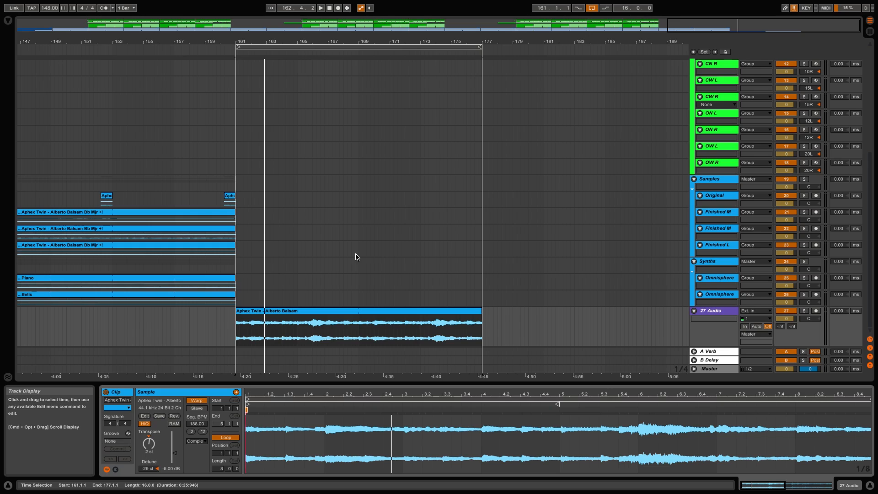
{"action": "mouse_move", "coordinate": [414, 377]}
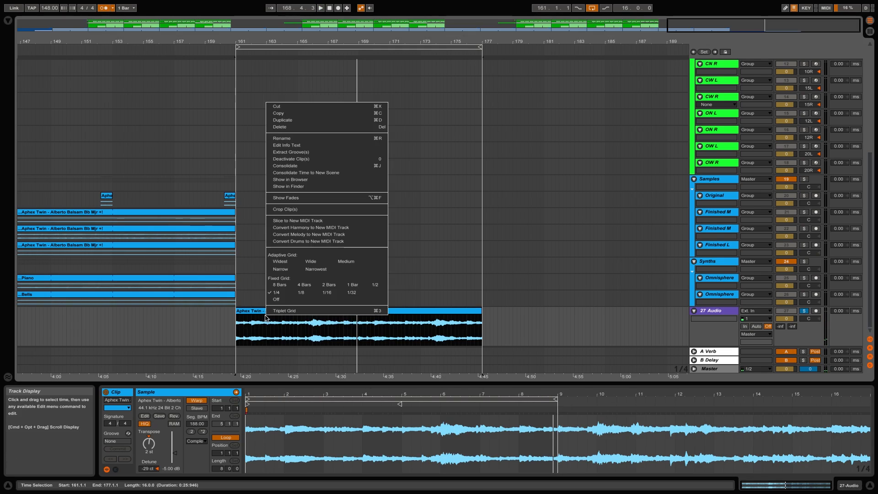
Dismiss the clip context menu and set the playback start inside the clip.
{"action": "left_click", "coordinate": [291, 334]}
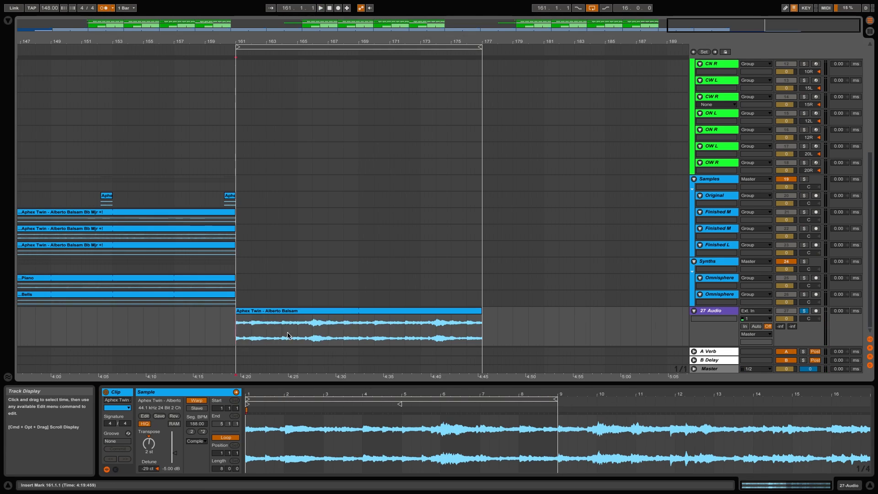
{"action": "left_click", "coordinate": [313, 312]}
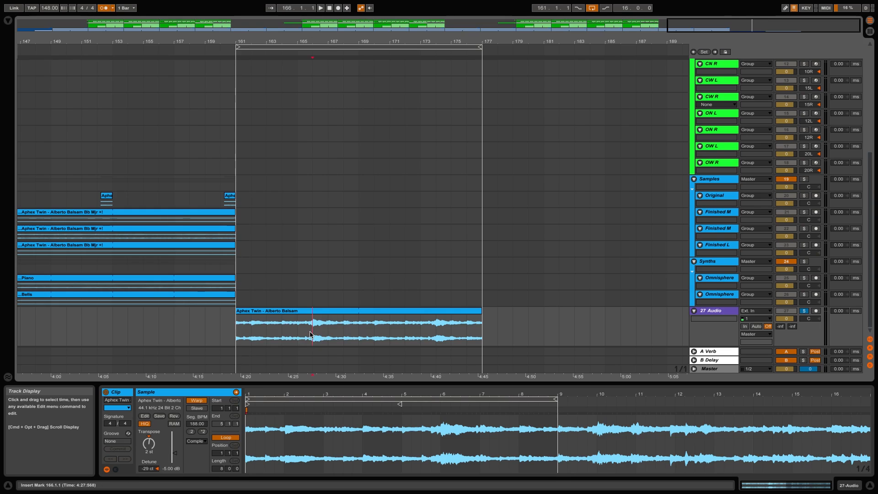
{"action": "left_click_drag", "start_coordinate": [237, 330], "coordinate": [312, 330]}
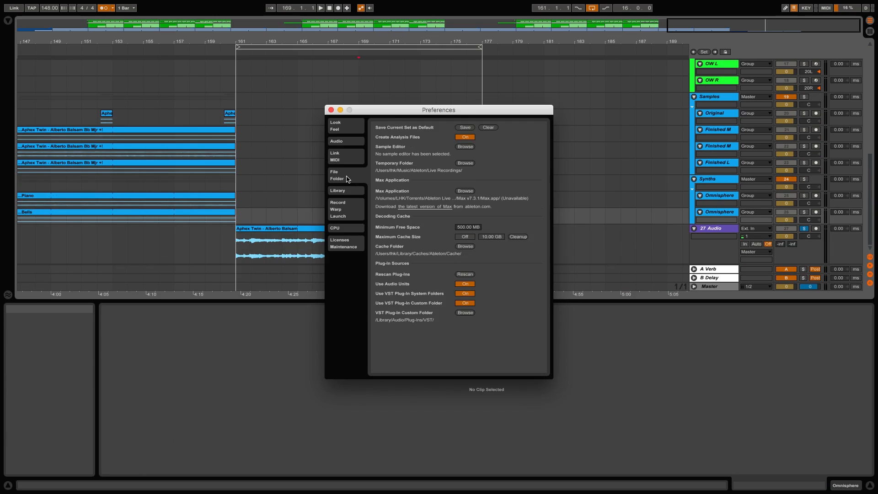
Close the Preferences window.
{"action": "left_click", "coordinate": [335, 125]}
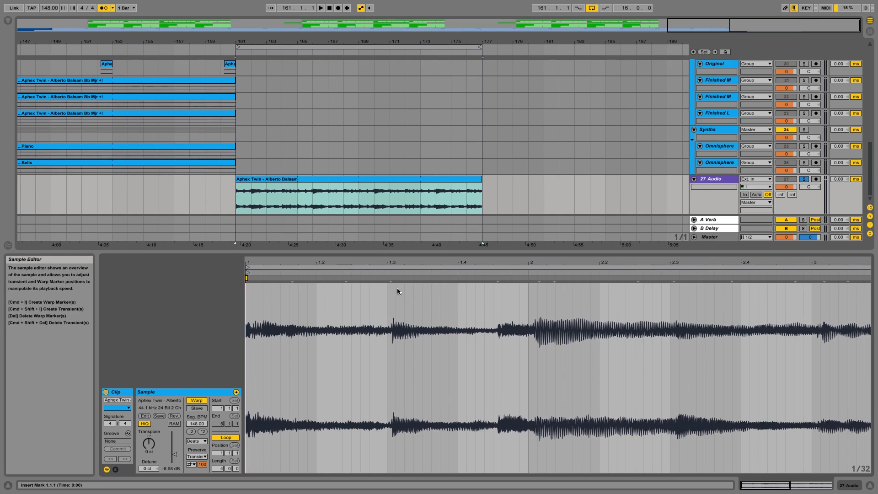
{"action": "mouse_move", "coordinate": [535, 287]}
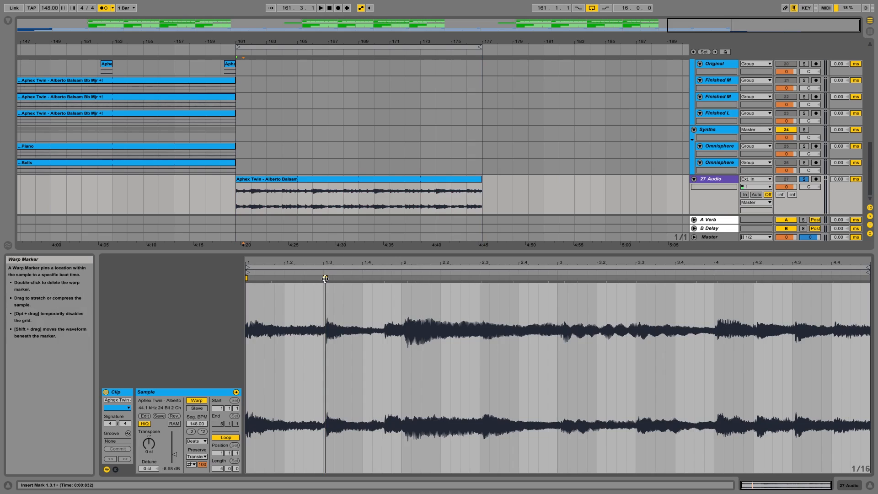
Drag a warp marker onto a beat and stretch the sample end to the last bar.
{"action": "left_click_drag", "start_coordinate": [325, 278], "coordinate": [324, 279]}
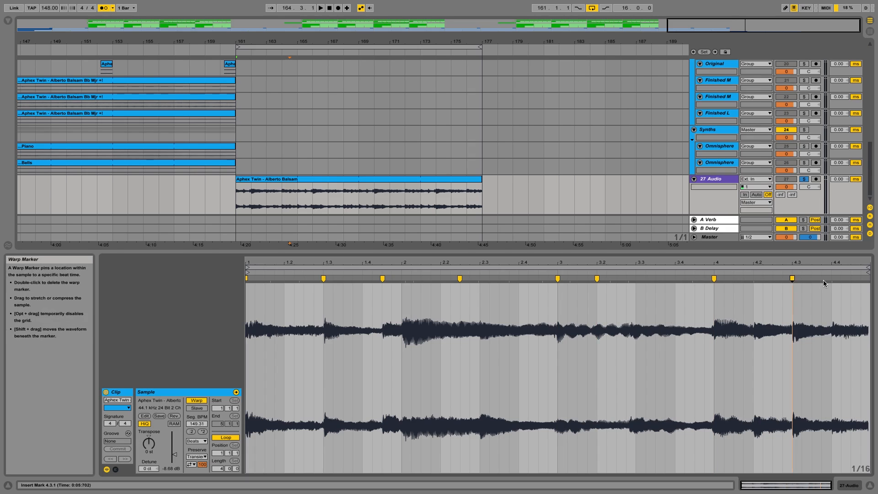
{"action": "scroll", "scroll_direction": "down", "scroll_amount": 3}
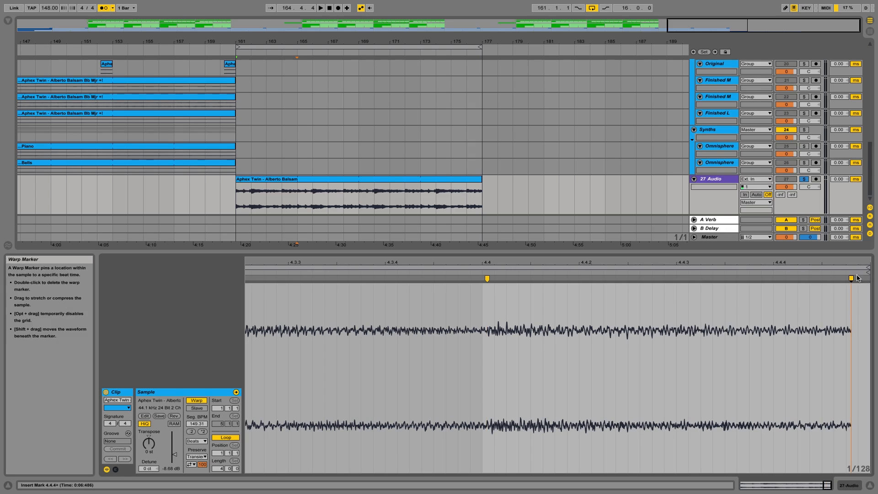
{"action": "left_click_drag", "start_coordinate": [851, 277], "coordinate": [867, 278]}
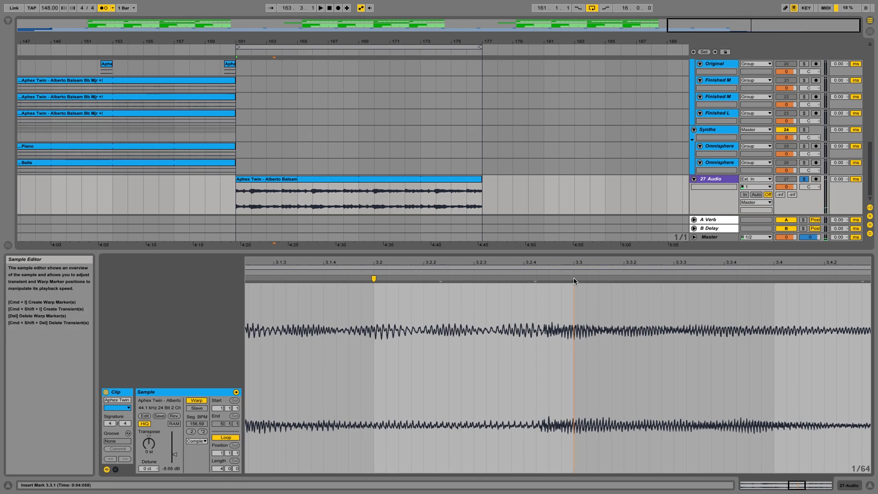
Add a warp marker on the hit just before beat 3.3.
{"action": "left_click", "coordinate": [549, 283]}
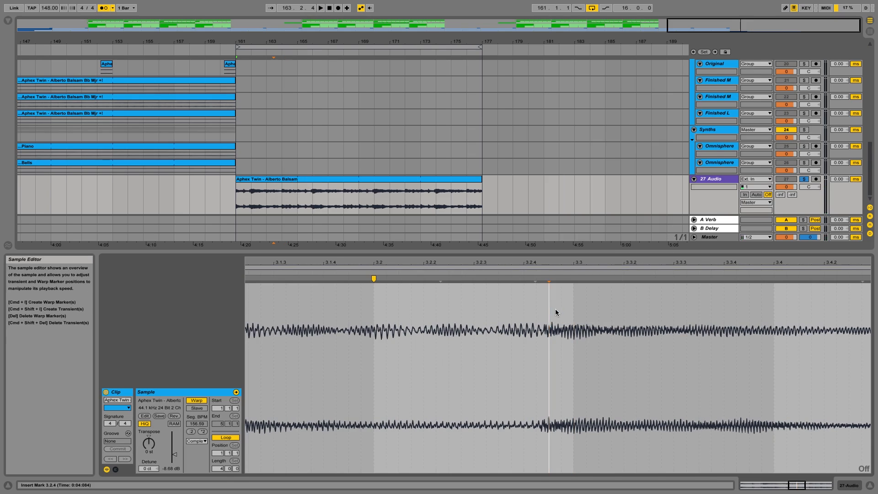
{"action": "right_click", "coordinate": [556, 312]}
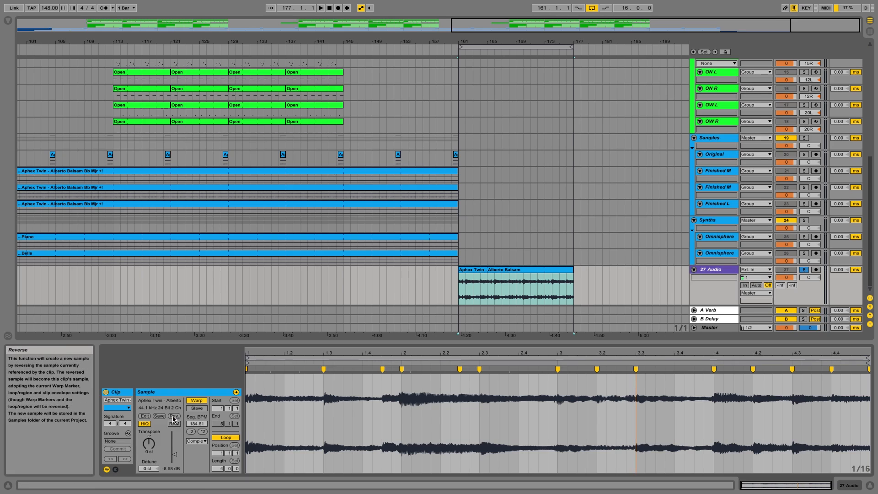
Reverse the Alberto Balsam sample, comparing it against the forward version.
{"action": "left_click", "coordinate": [175, 416]}
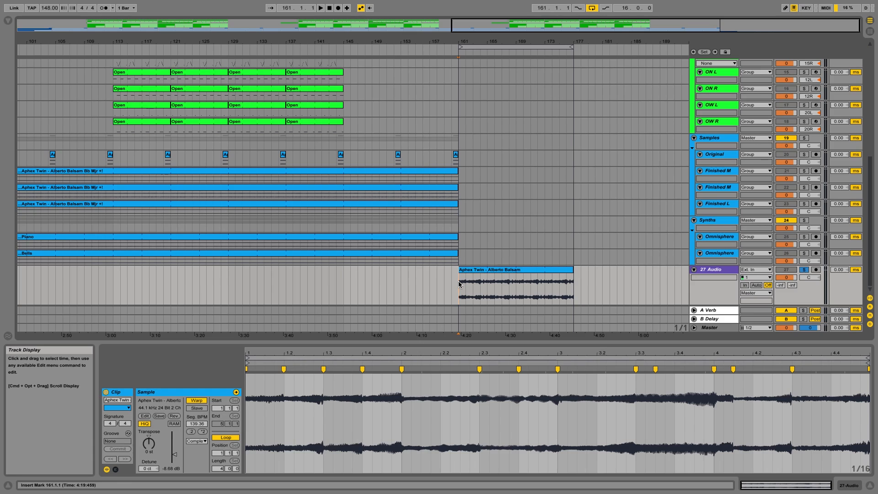
{"action": "left_click", "coordinate": [514, 283]}
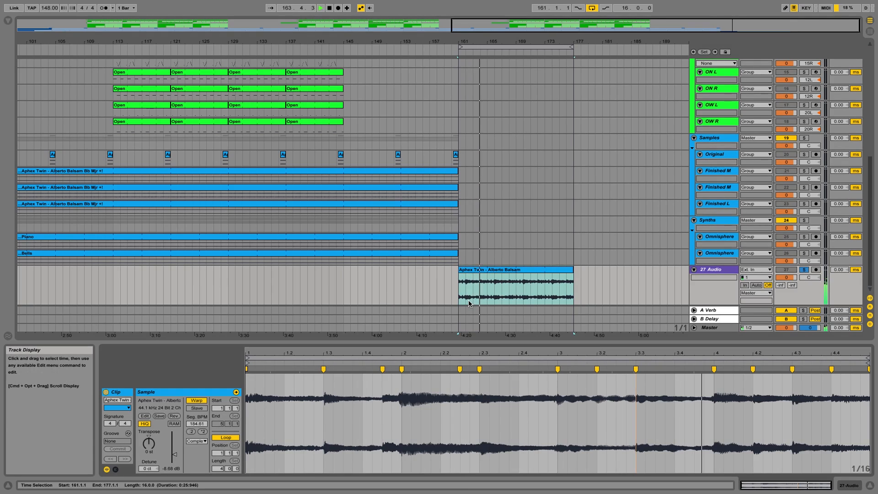
{"action": "left_click", "coordinate": [305, 7]}
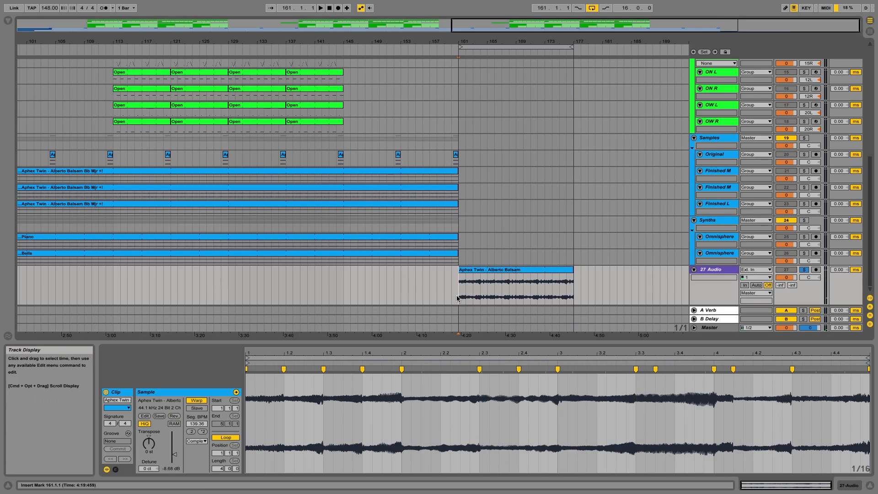
Play the reversed clip from its start and adjust its selection in the arrangement.
{"action": "left_click", "coordinate": [320, 8]}
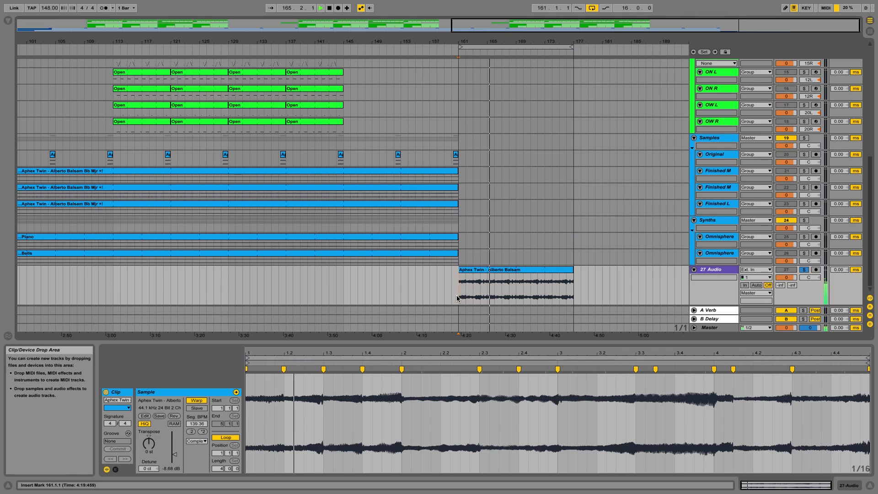
{"action": "left_click", "coordinate": [514, 285]}
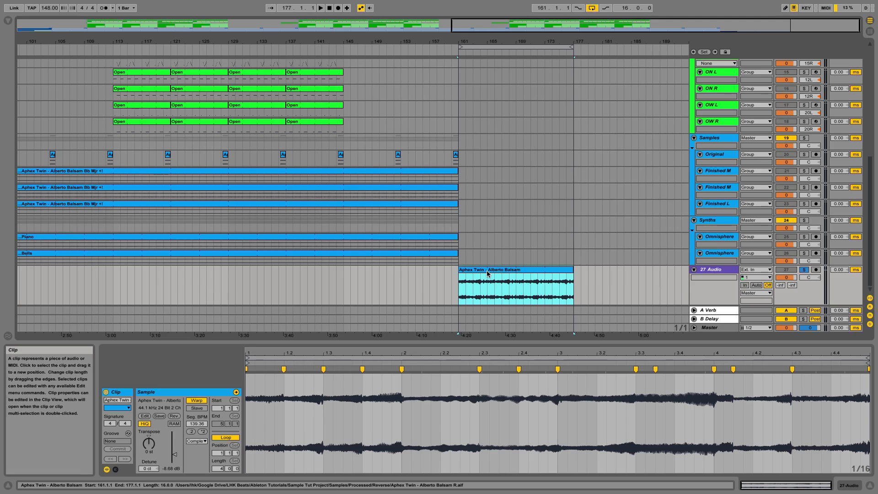
{"action": "left_click_drag", "start_coordinate": [573, 275], "coordinate": [509, 275]}
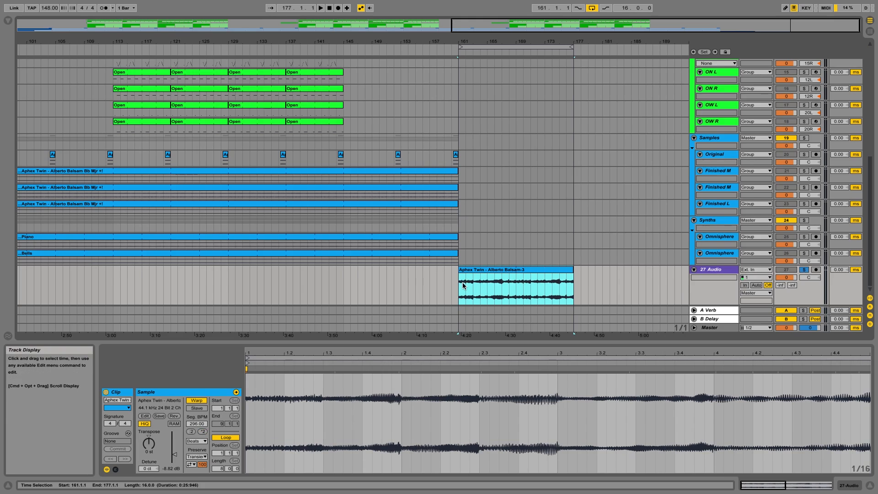
Deselect the rendered Alberto Balsam-3 clip and play it from its start.
{"action": "left_click", "coordinate": [196, 441]}
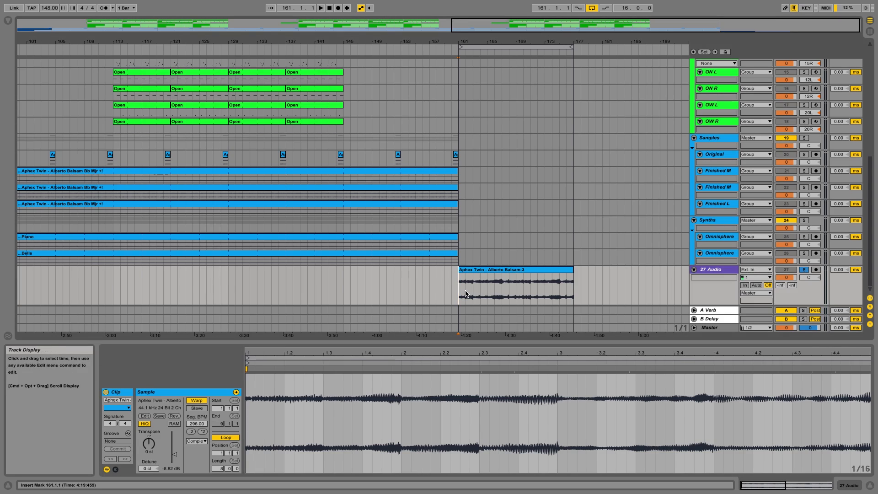
{"action": "left_click", "coordinate": [321, 8]}
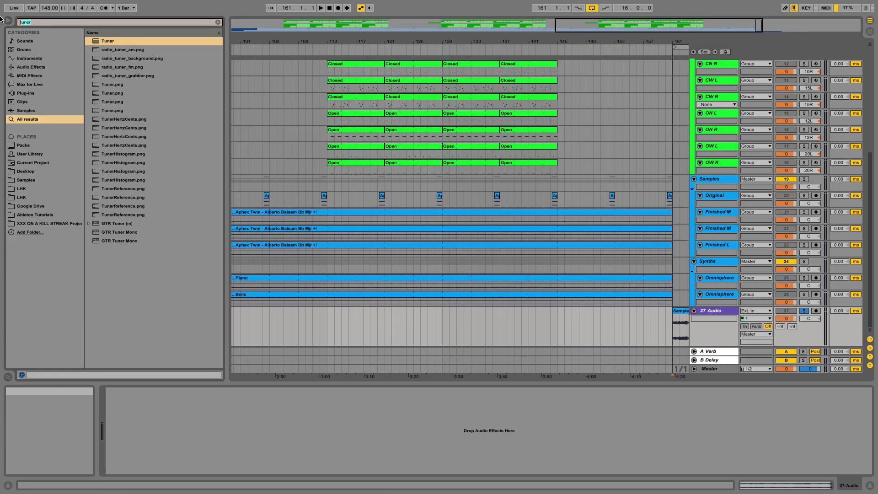
Load ValhallaShimmer from a 'shimmer' search and dial its mix down to about 0.28.
{"action": "type", "text": "shimmer"}
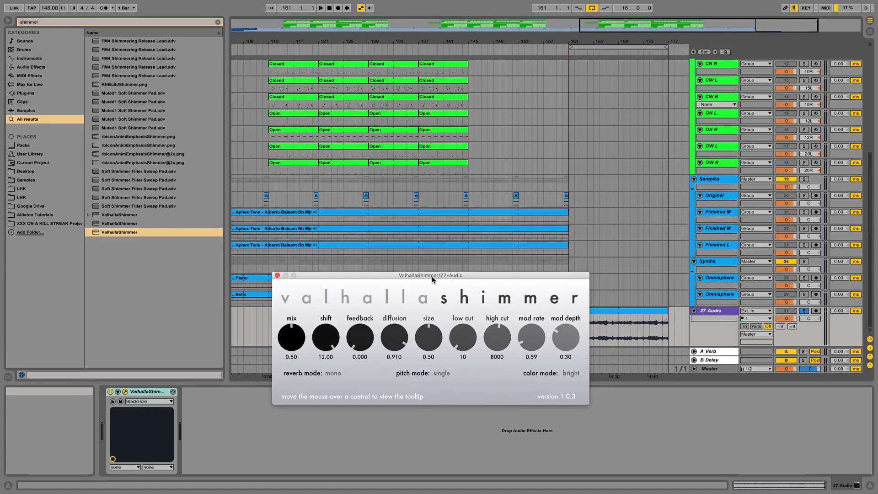
{"action": "left_click_drag", "start_coordinate": [430, 275], "coordinate": [496, 138]}
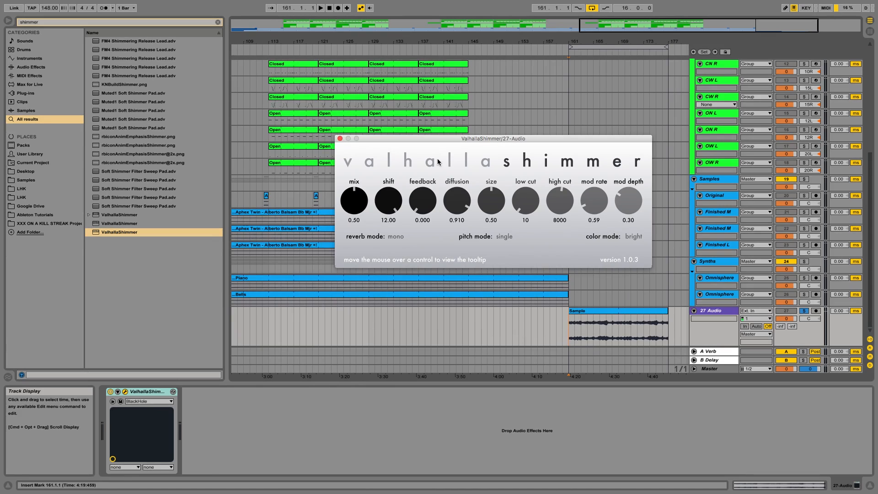
{"action": "left_click_drag", "start_coordinate": [354, 200], "coordinate": [356, 210]}
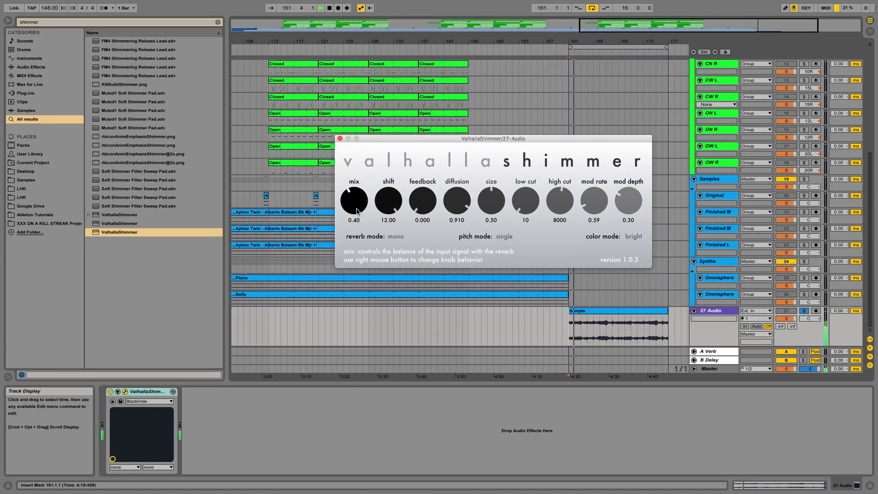
{"action": "left_click_drag", "start_coordinate": [354, 202], "coordinate": [358, 190]}
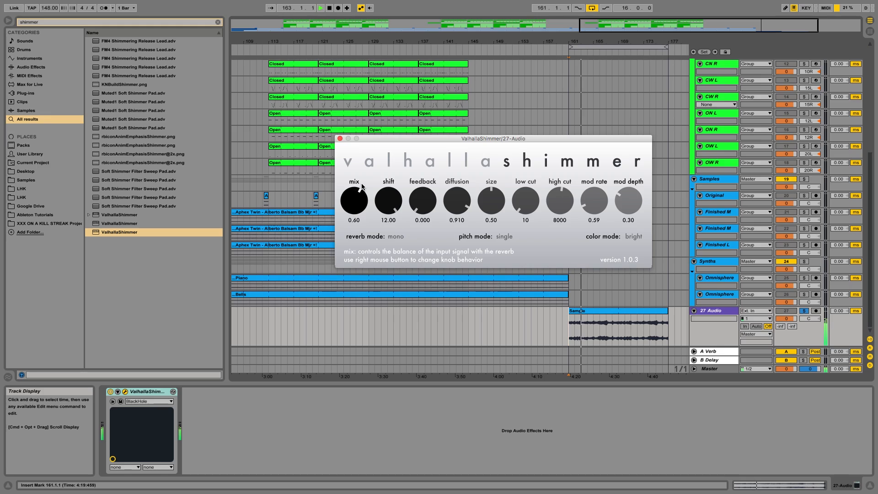
{"action": "left_click_drag", "start_coordinate": [354, 200], "coordinate": [361, 222]}
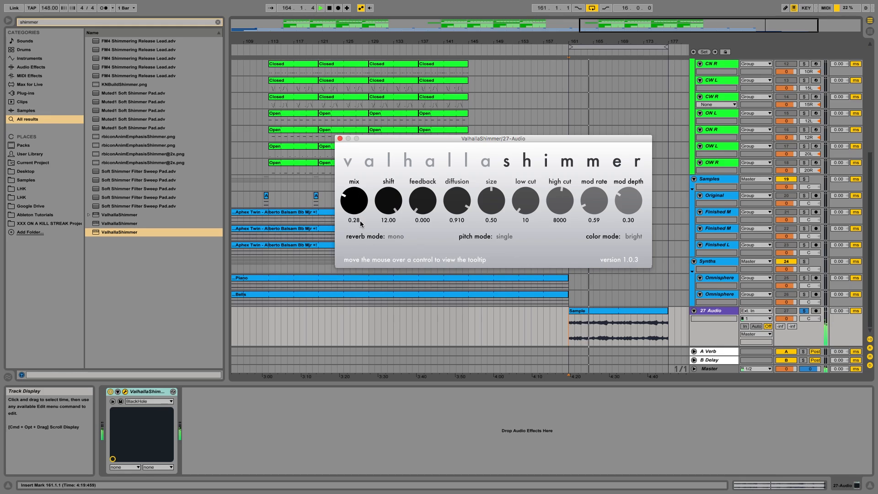
{"action": "left_click_drag", "start_coordinate": [354, 201], "coordinate": [354, 210]}
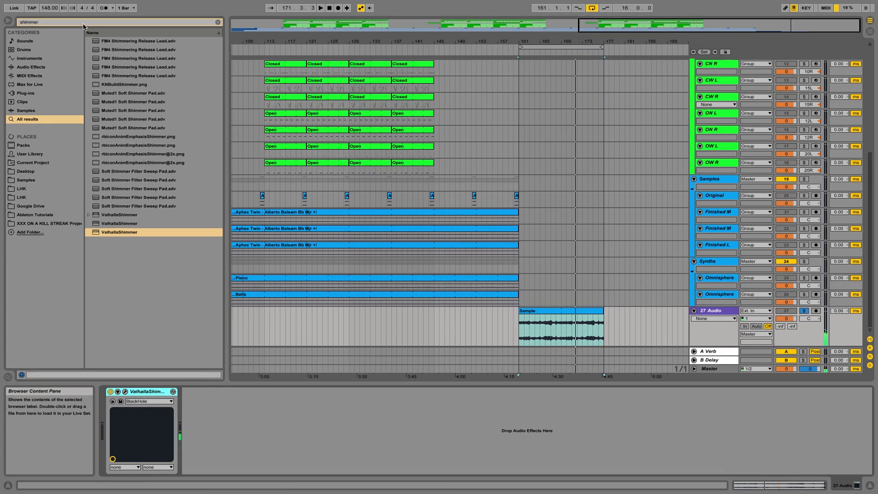
Add EQ Eight from an 'eq' search and high-pass the sample's low end.
{"action": "type", "text": "eq"}
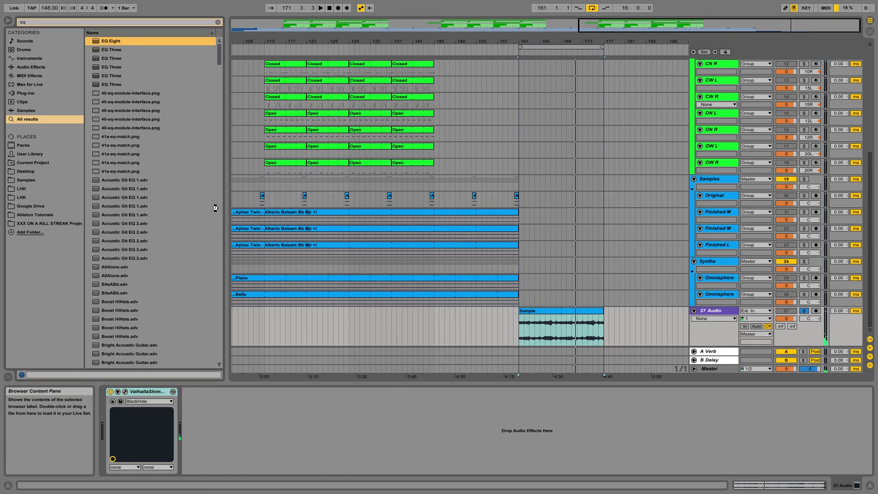
{"action": "double_click", "coordinate": [110, 40]}
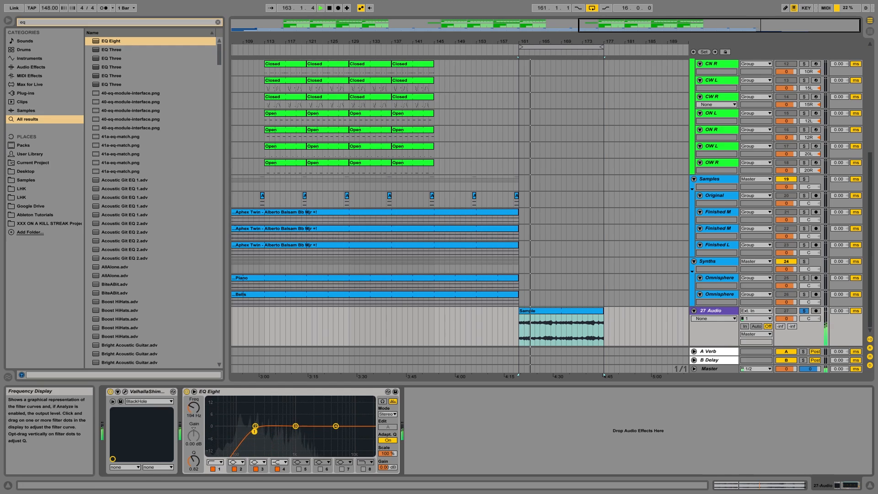
{"action": "left_click_drag", "start_coordinate": [253, 430], "coordinate": [253, 430]}
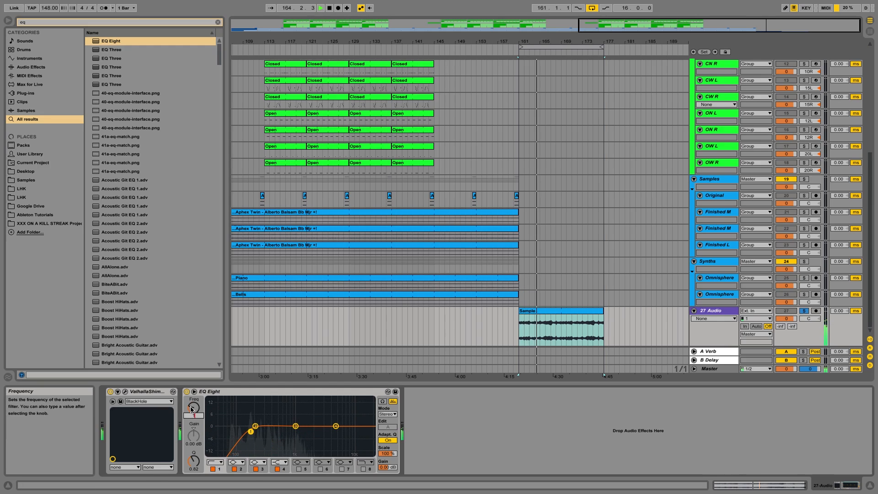
Gently lift the mids near 1.3 kHz and roll off the high frequencies.
{"action": "left_click_drag", "start_coordinate": [334, 426], "coordinate": [293, 399]}
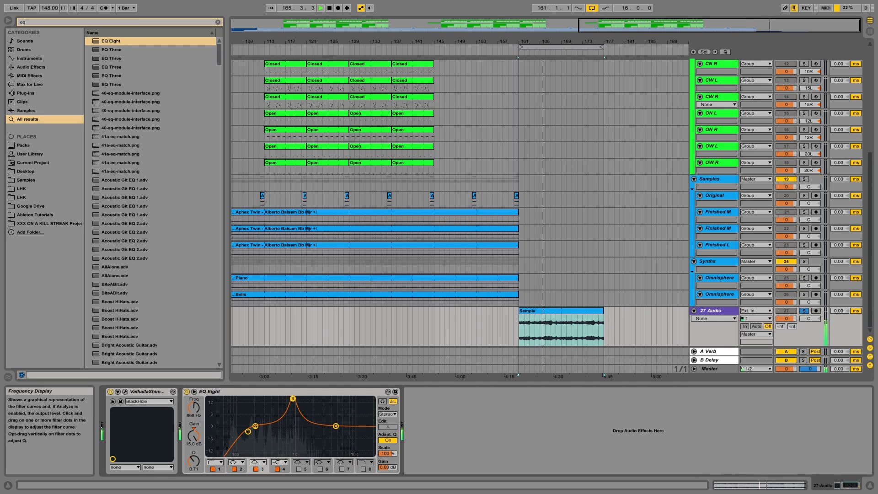
{"action": "left_click_drag", "start_coordinate": [293, 398], "coordinate": [304, 419]}
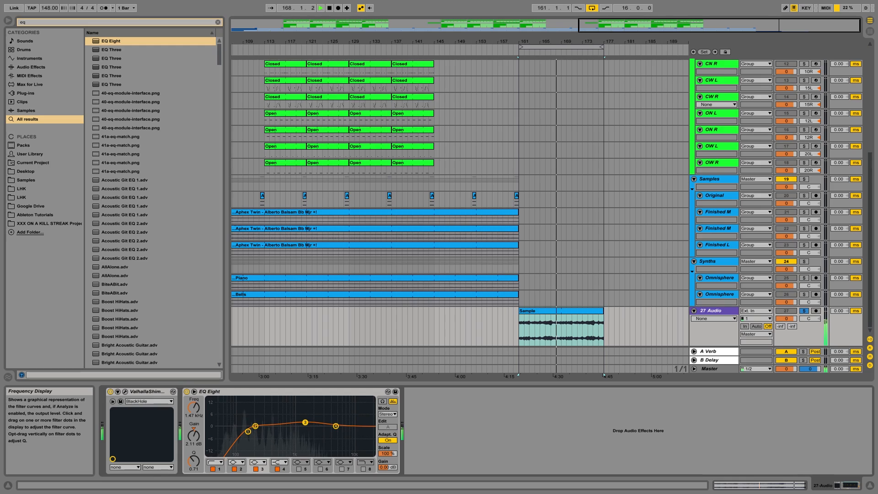
{"action": "left_click_drag", "start_coordinate": [334, 426], "coordinate": [331, 439]}
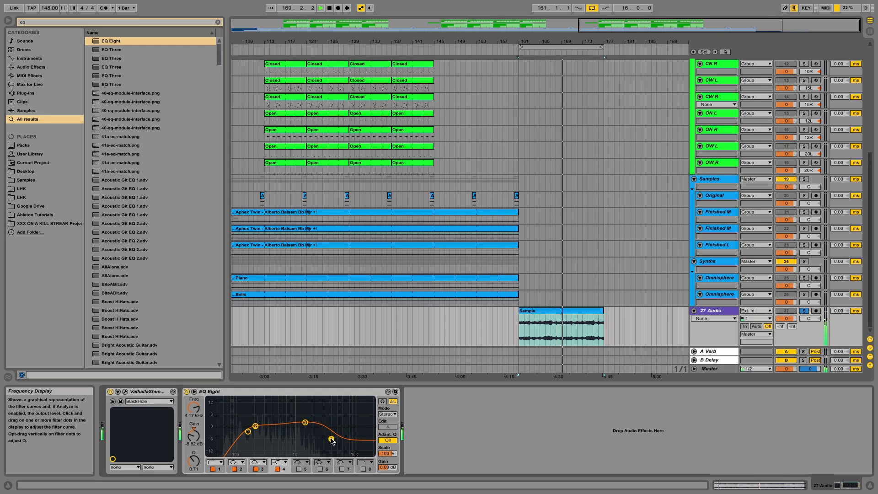
{"action": "left_click_drag", "start_coordinate": [332, 439], "coordinate": [330, 433]}
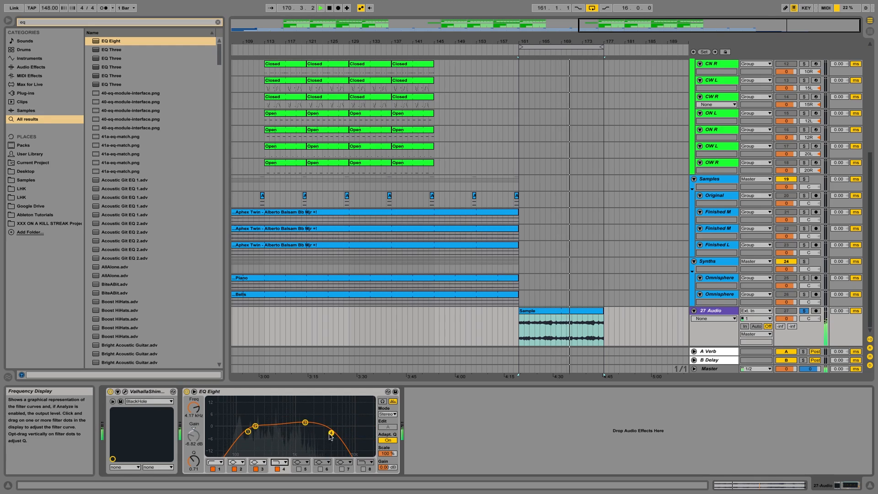
{"action": "left_click_drag", "start_coordinate": [330, 434], "coordinate": [309, 434]}
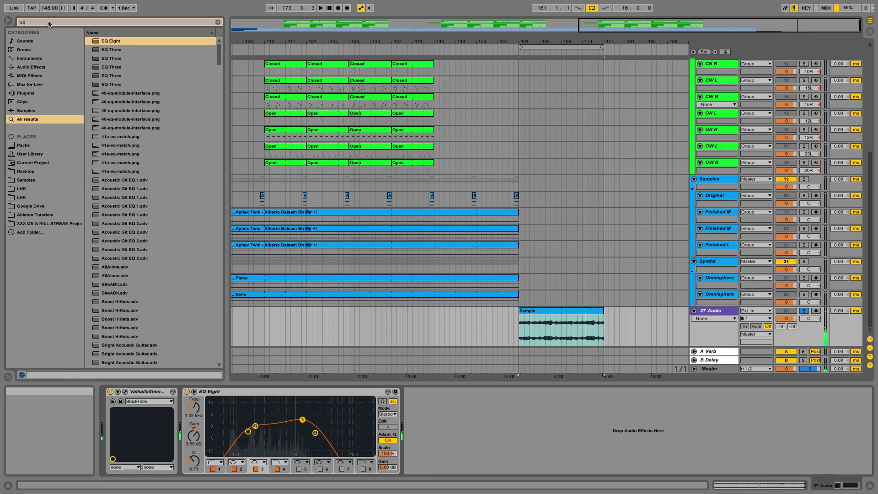
Load OTT.adv from an 'ott' search and lower its amount to 25%.
{"action": "type", "text": "ott"}
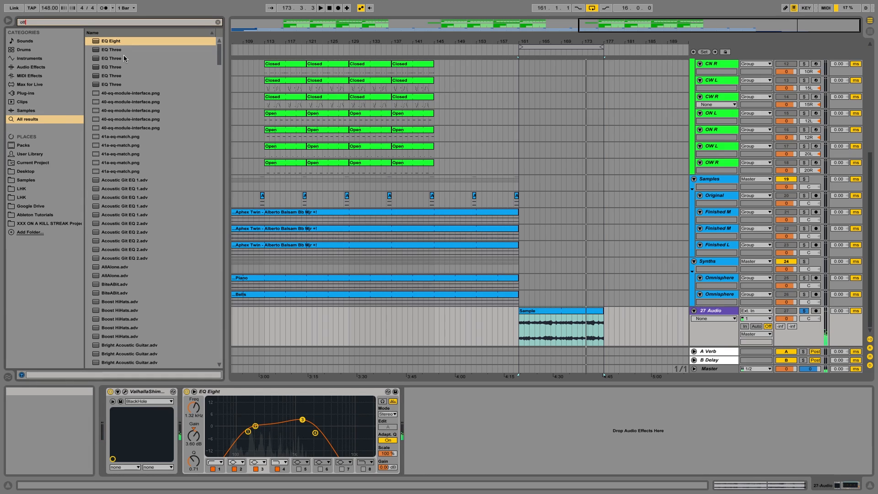
{"action": "double_click", "coordinate": [110, 58]}
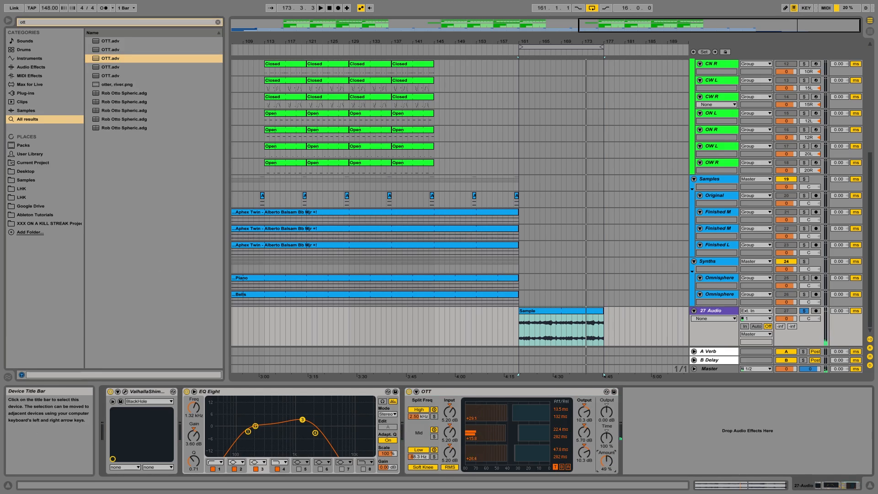
{"action": "left_click", "coordinate": [320, 8]}
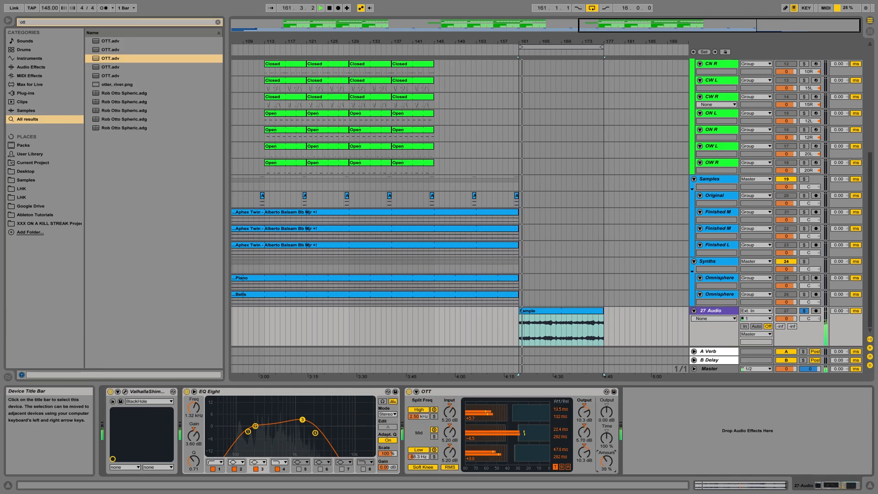
{"action": "left_click_drag", "start_coordinate": [606, 453], "coordinate": [606, 465]}
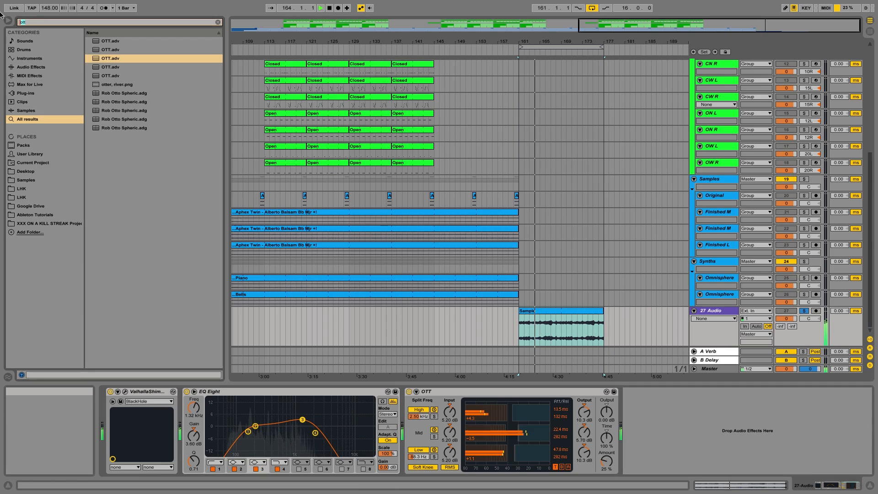
Add the Redux Down 2.66 preset via a 'redux' search, then search 'ping'.
{"action": "type", "text": "redux"}
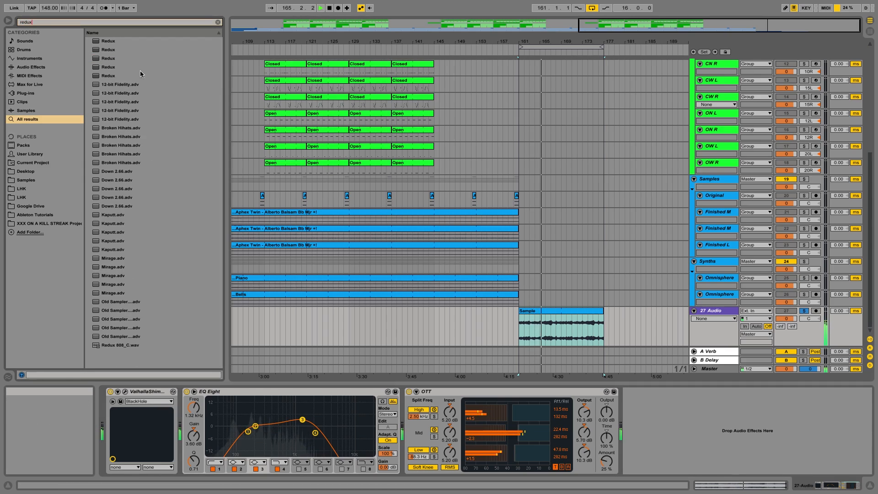
{"action": "left_click", "coordinate": [118, 205]}
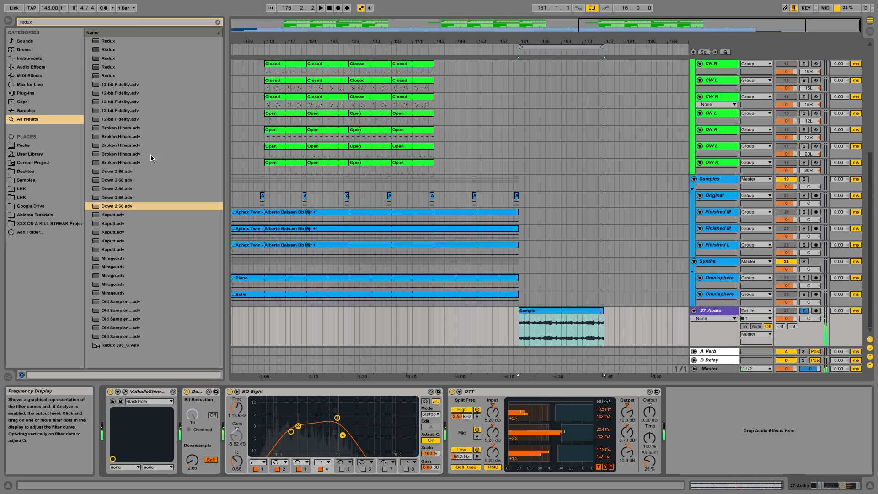
{"action": "type", "text": "p"}
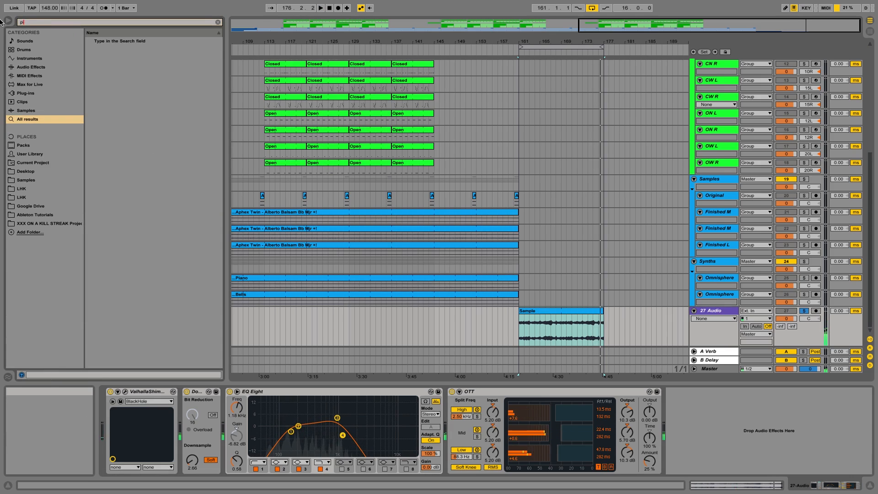
{"action": "type", "text": "ing"}
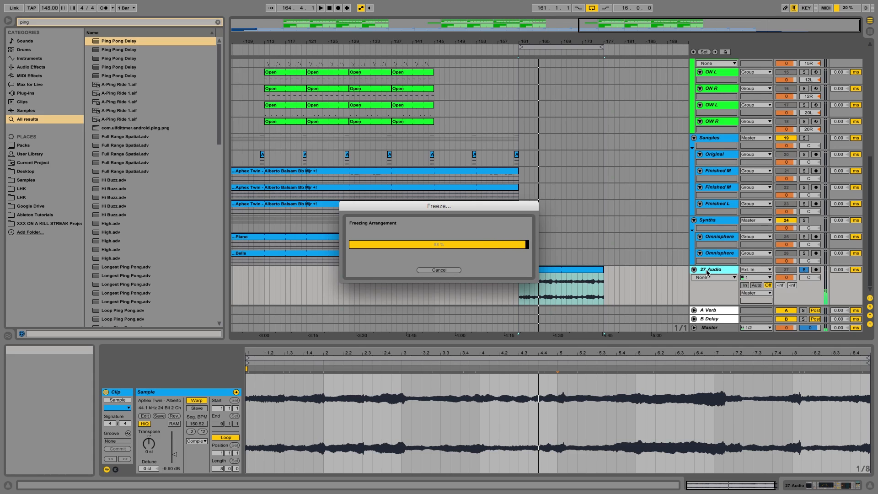
Freeze the 27 Audio track from its header's right-click menu.
{"action": "right_click", "coordinate": [708, 270]}
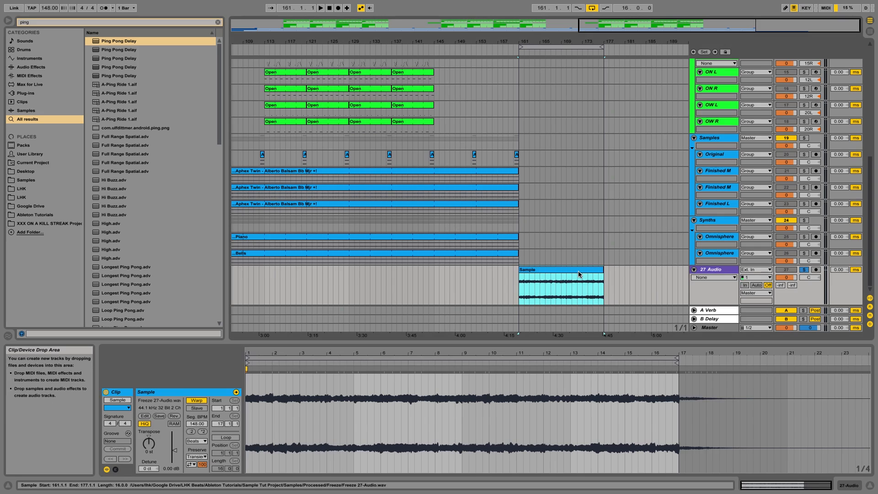
Open the frozen sample clip to inspect it.
{"action": "double_click", "coordinate": [714, 269]}
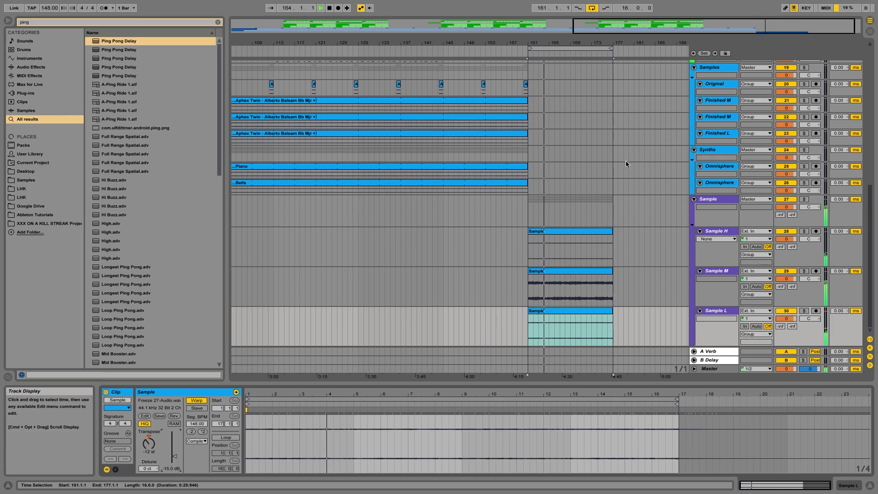
Select the Sample group track and search 'co' for a compressor.
{"action": "left_click", "coordinate": [196, 441]}
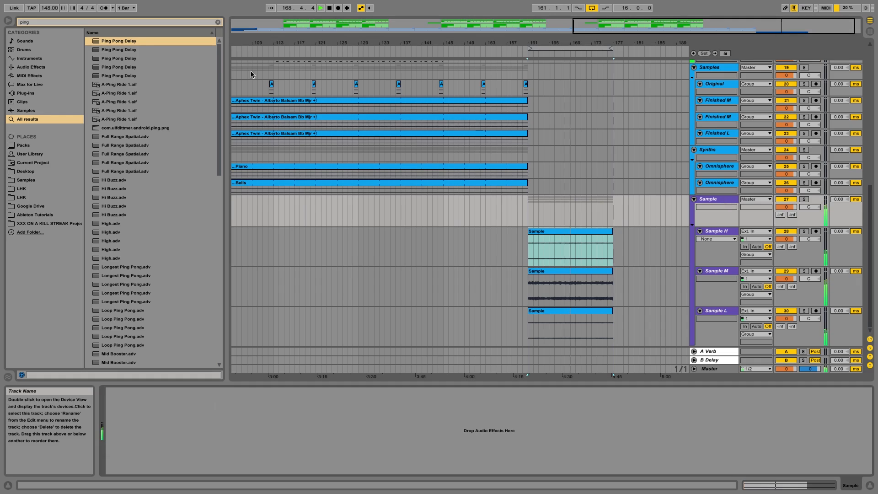
{"action": "type", "text": "comp"}
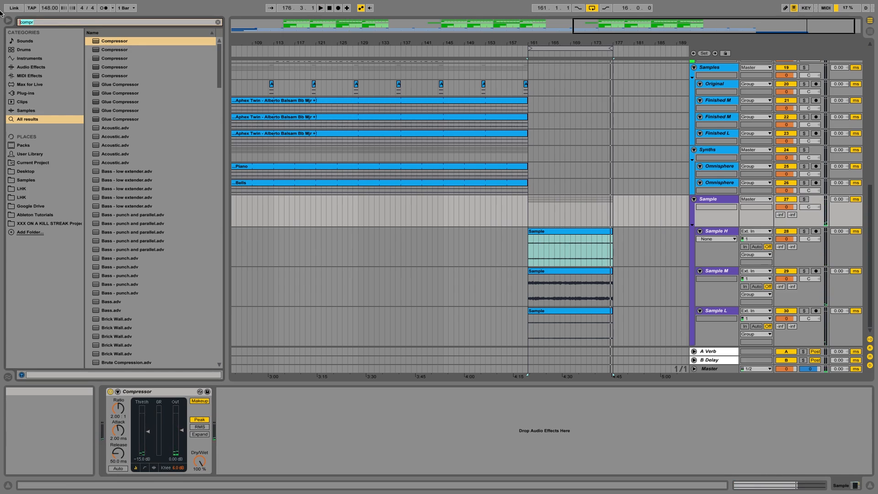
Load ValhallaRoom from a 'room' library search onto the Sample group after the Compressor.
{"action": "type", "text": "room"}
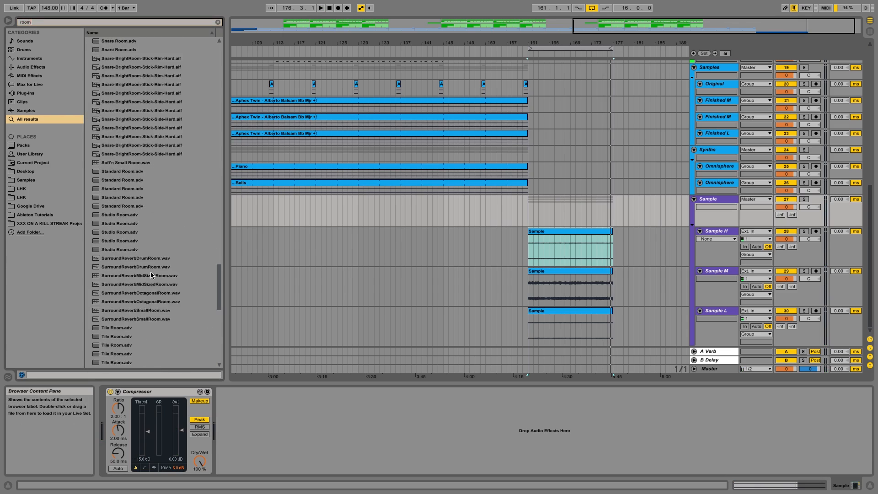
{"action": "double_click", "coordinate": [116, 362]}
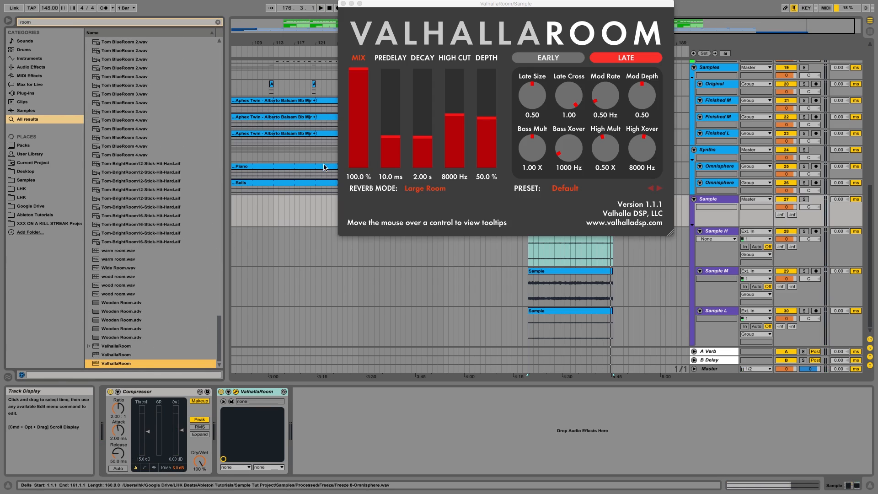
{"action": "left_click_drag", "start_coordinate": [358, 76], "coordinate": [357, 154]}
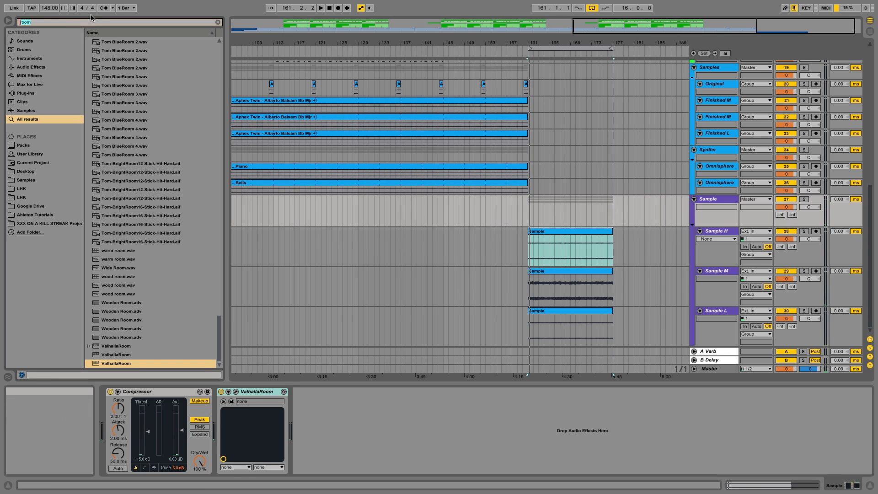
{"action": "type", "text": "ping"}
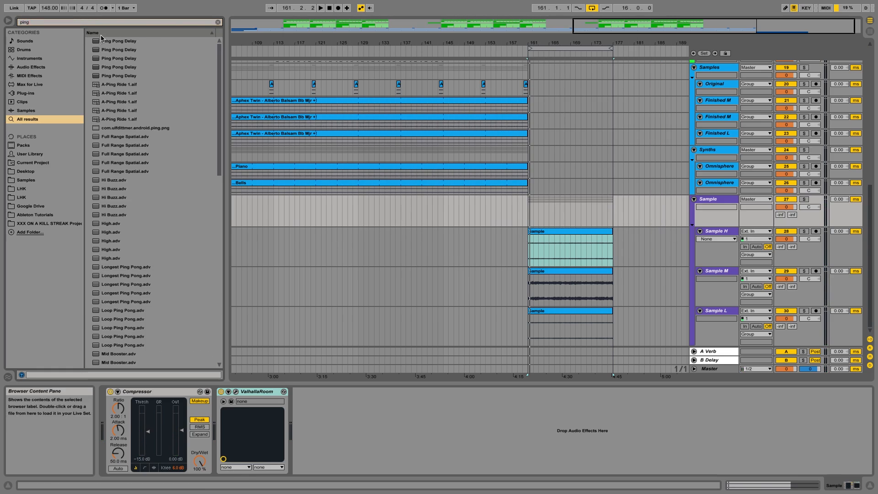
Add Ping Pong Delay to the Sample group chain with Dry/Wet at 20%.
{"action": "double_click", "coordinate": [119, 40]}
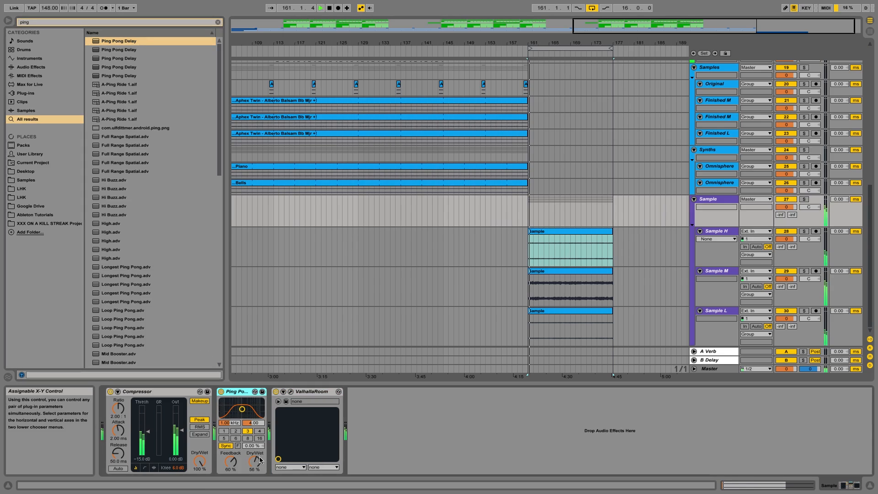
{"action": "left_click_drag", "start_coordinate": [256, 459], "coordinate": [256, 468]}
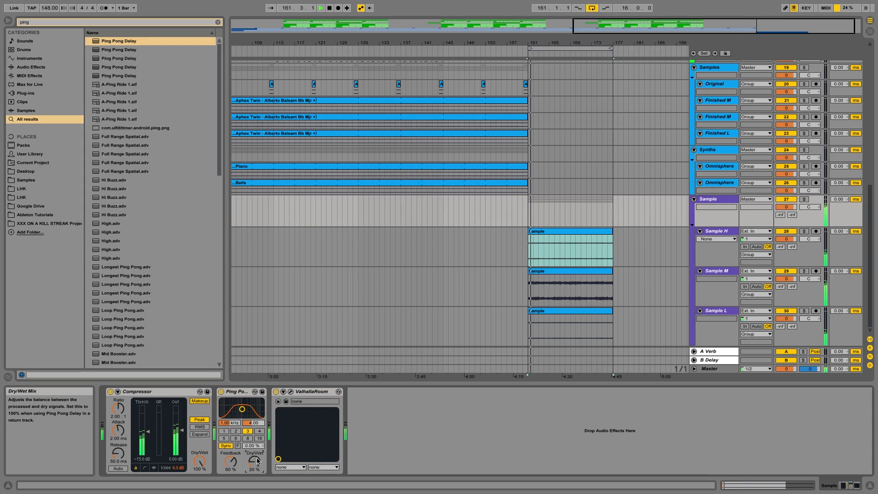
{"action": "left_click", "coordinate": [287, 391]}
{"action": "type", "text": "eq"}
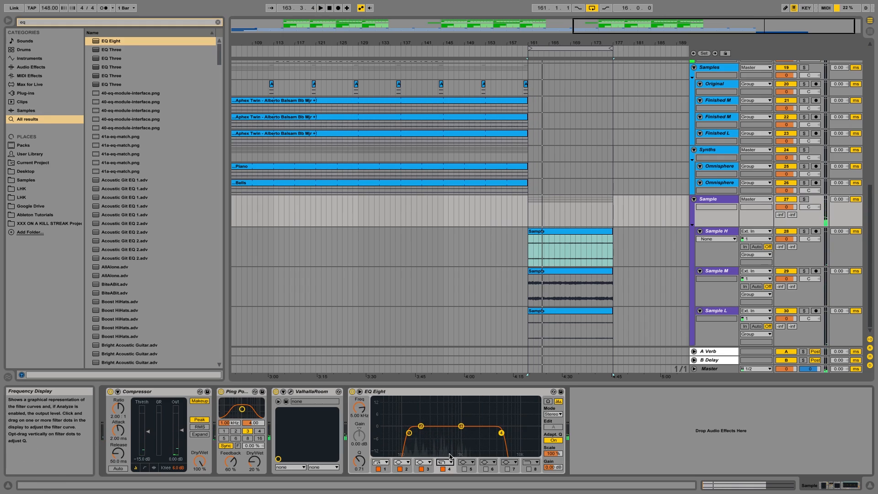
Drag the EQ Eight high roll-off point down to about 1.42 kHz.
{"action": "left_click_drag", "start_coordinate": [500, 432], "coordinate": [469, 432]}
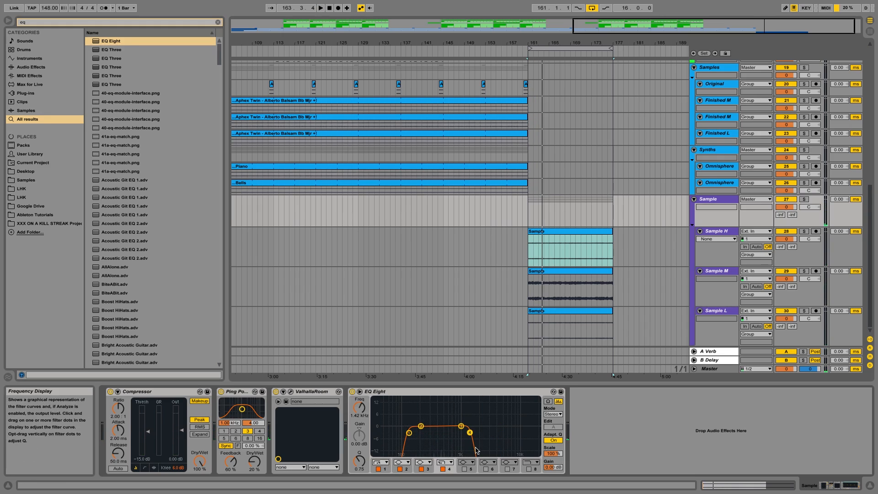